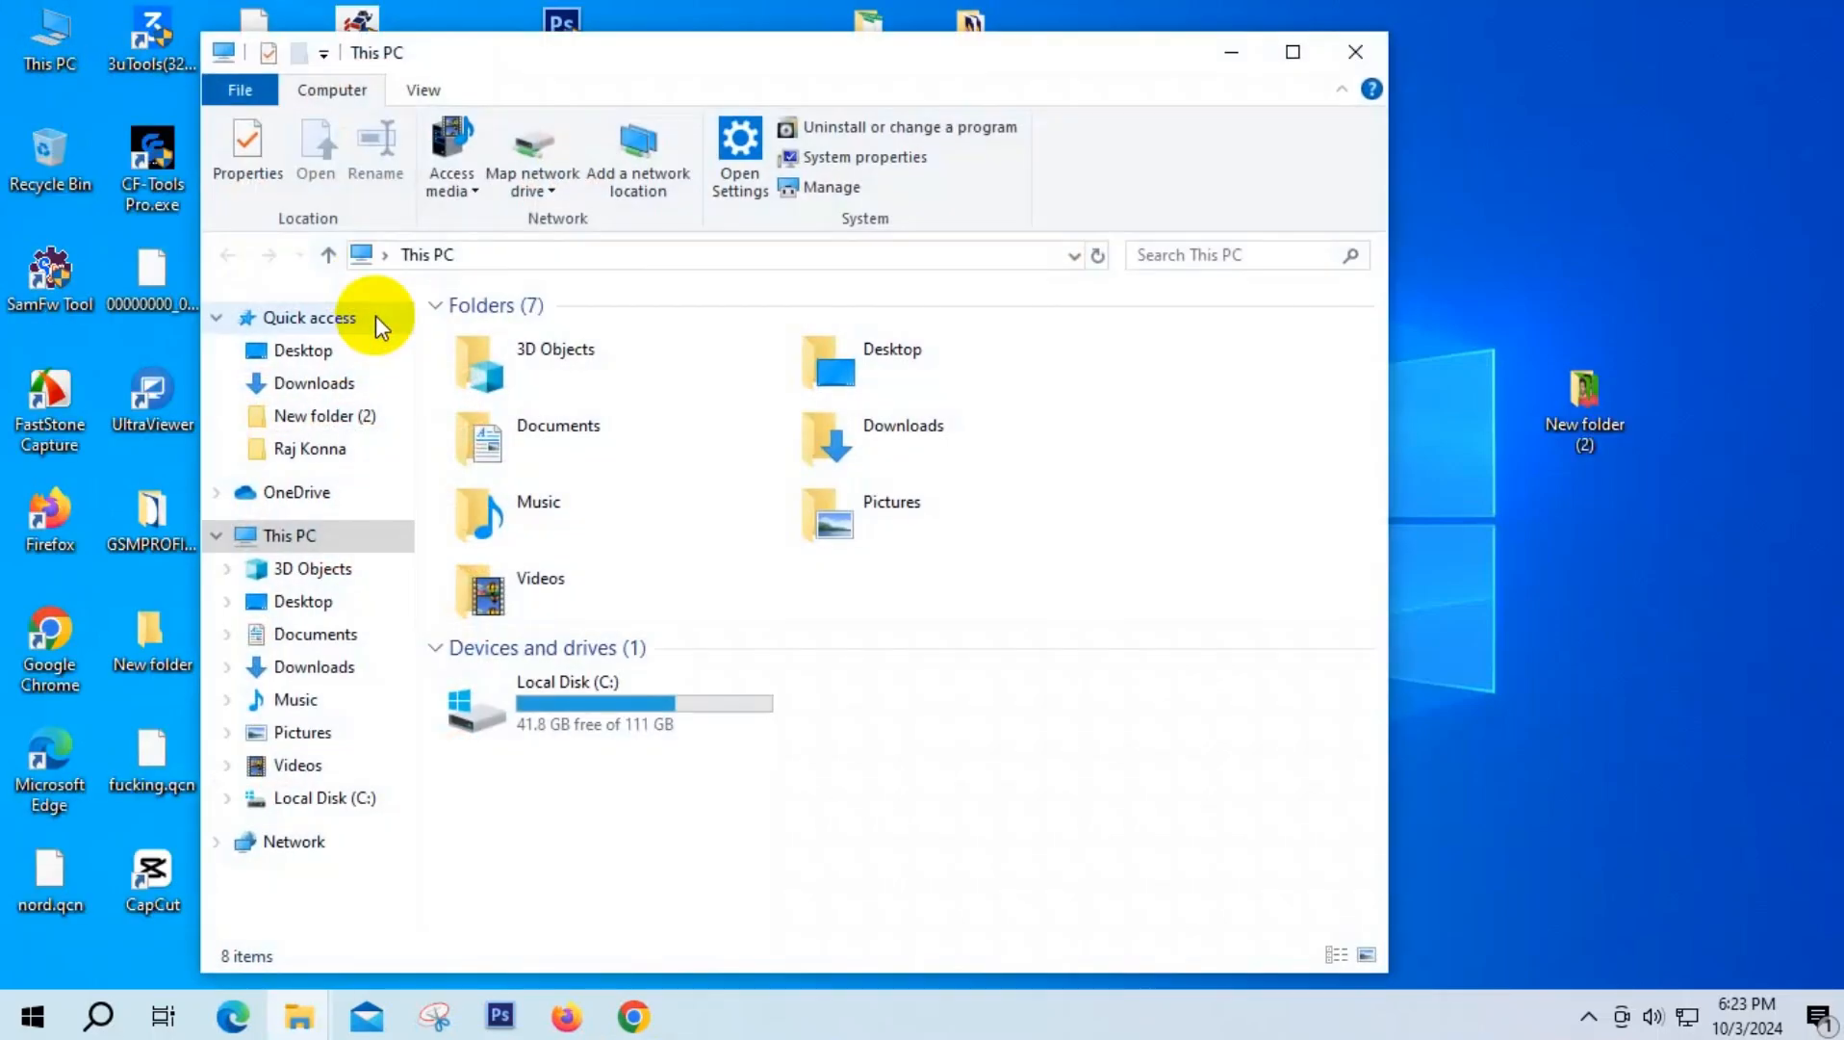
left_click(316, 383)
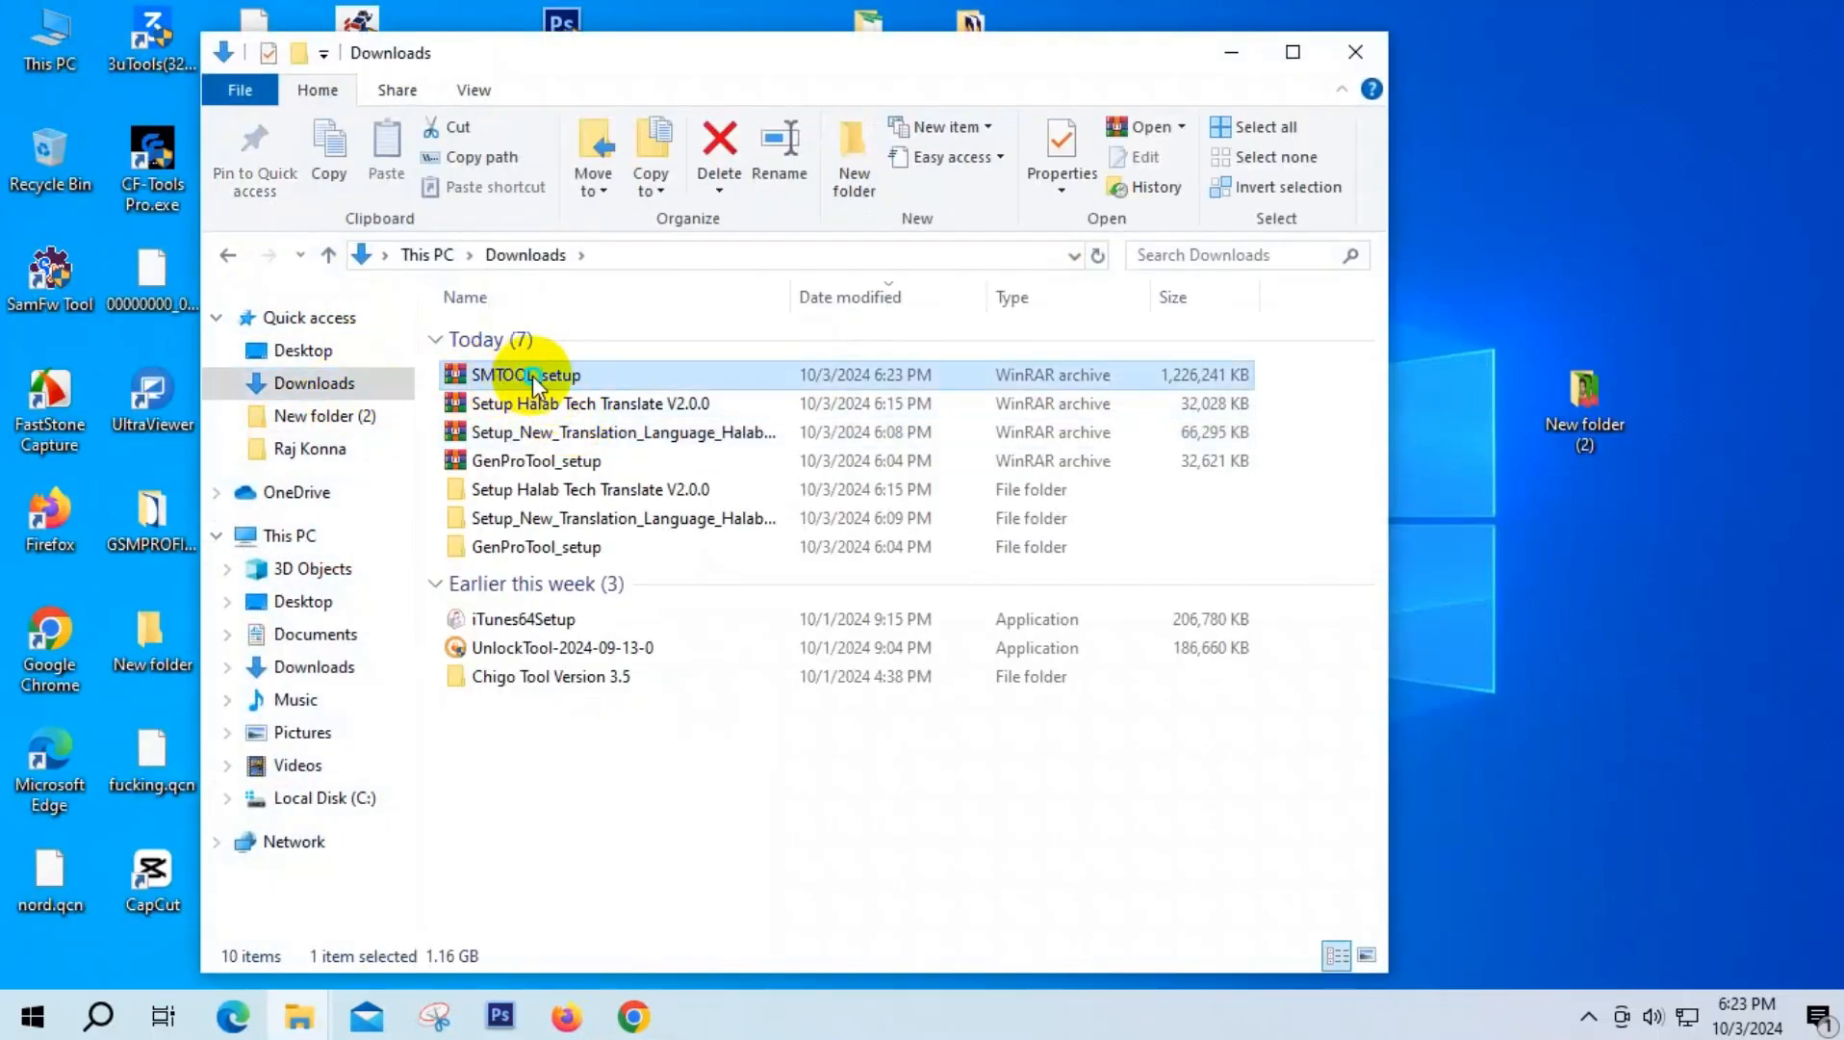
double_click(526, 373)
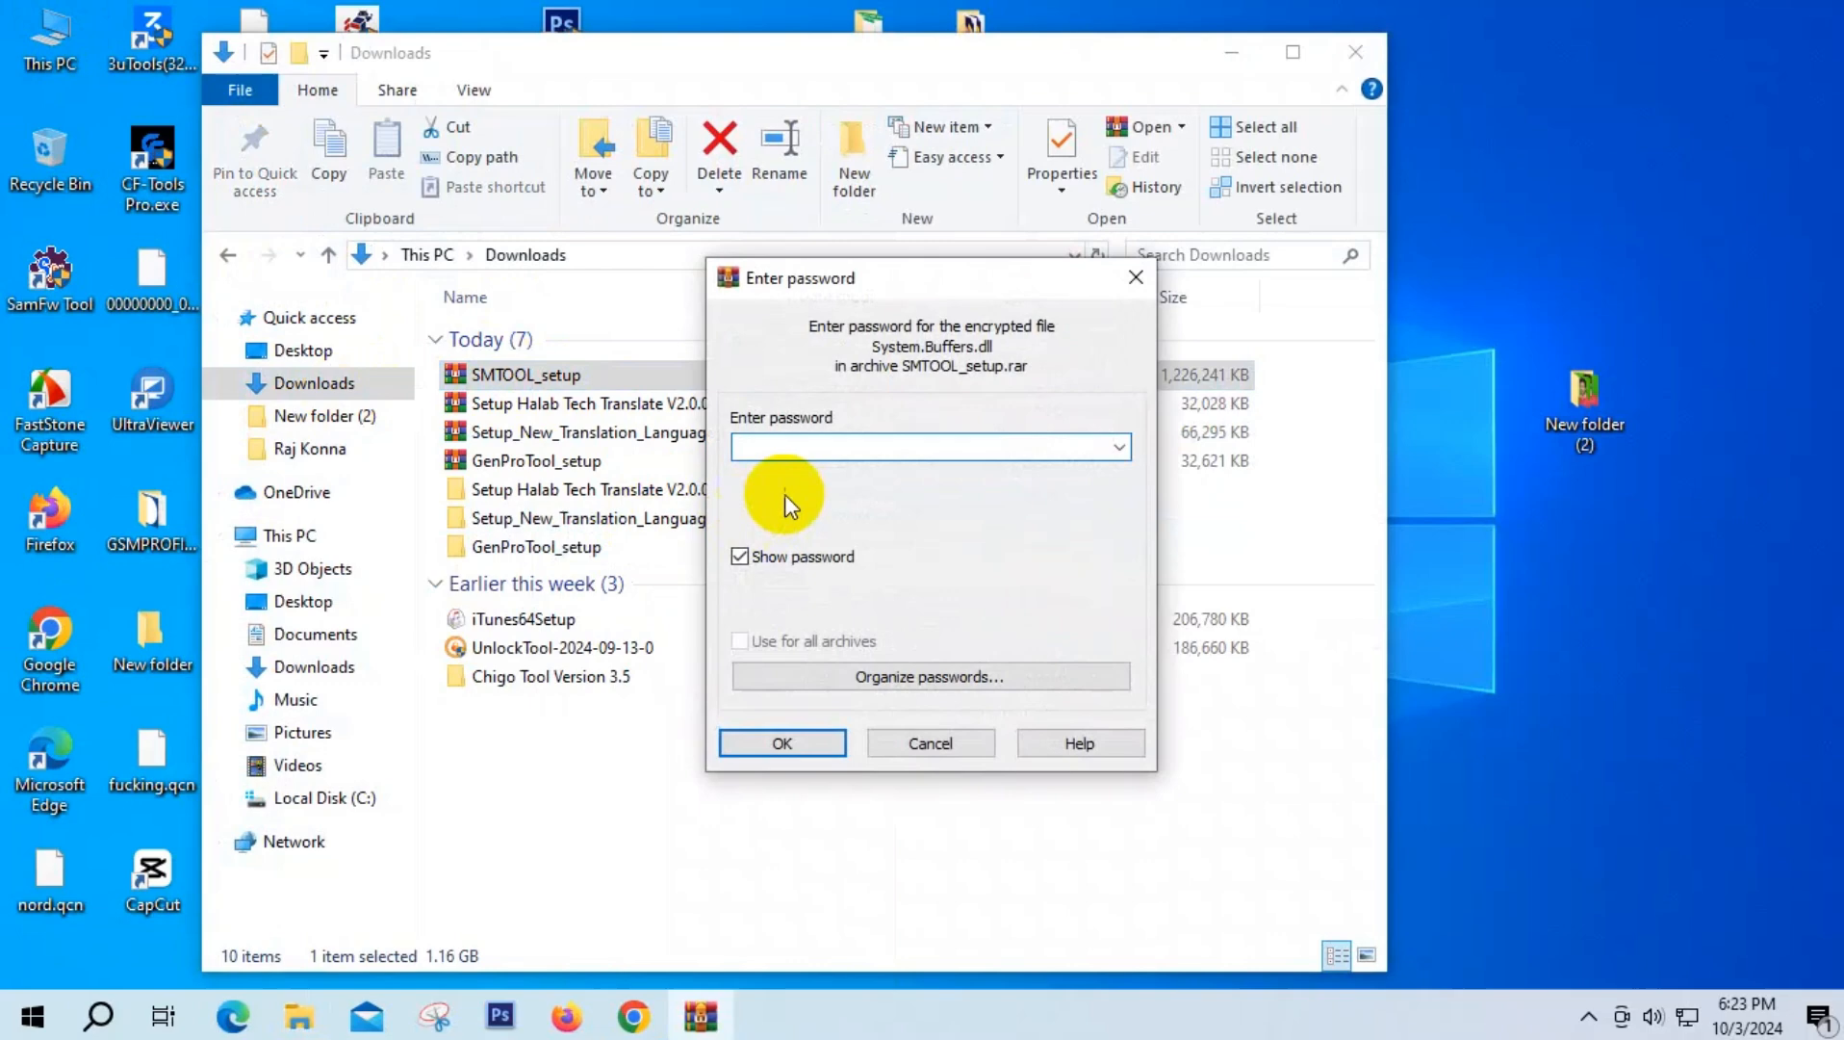
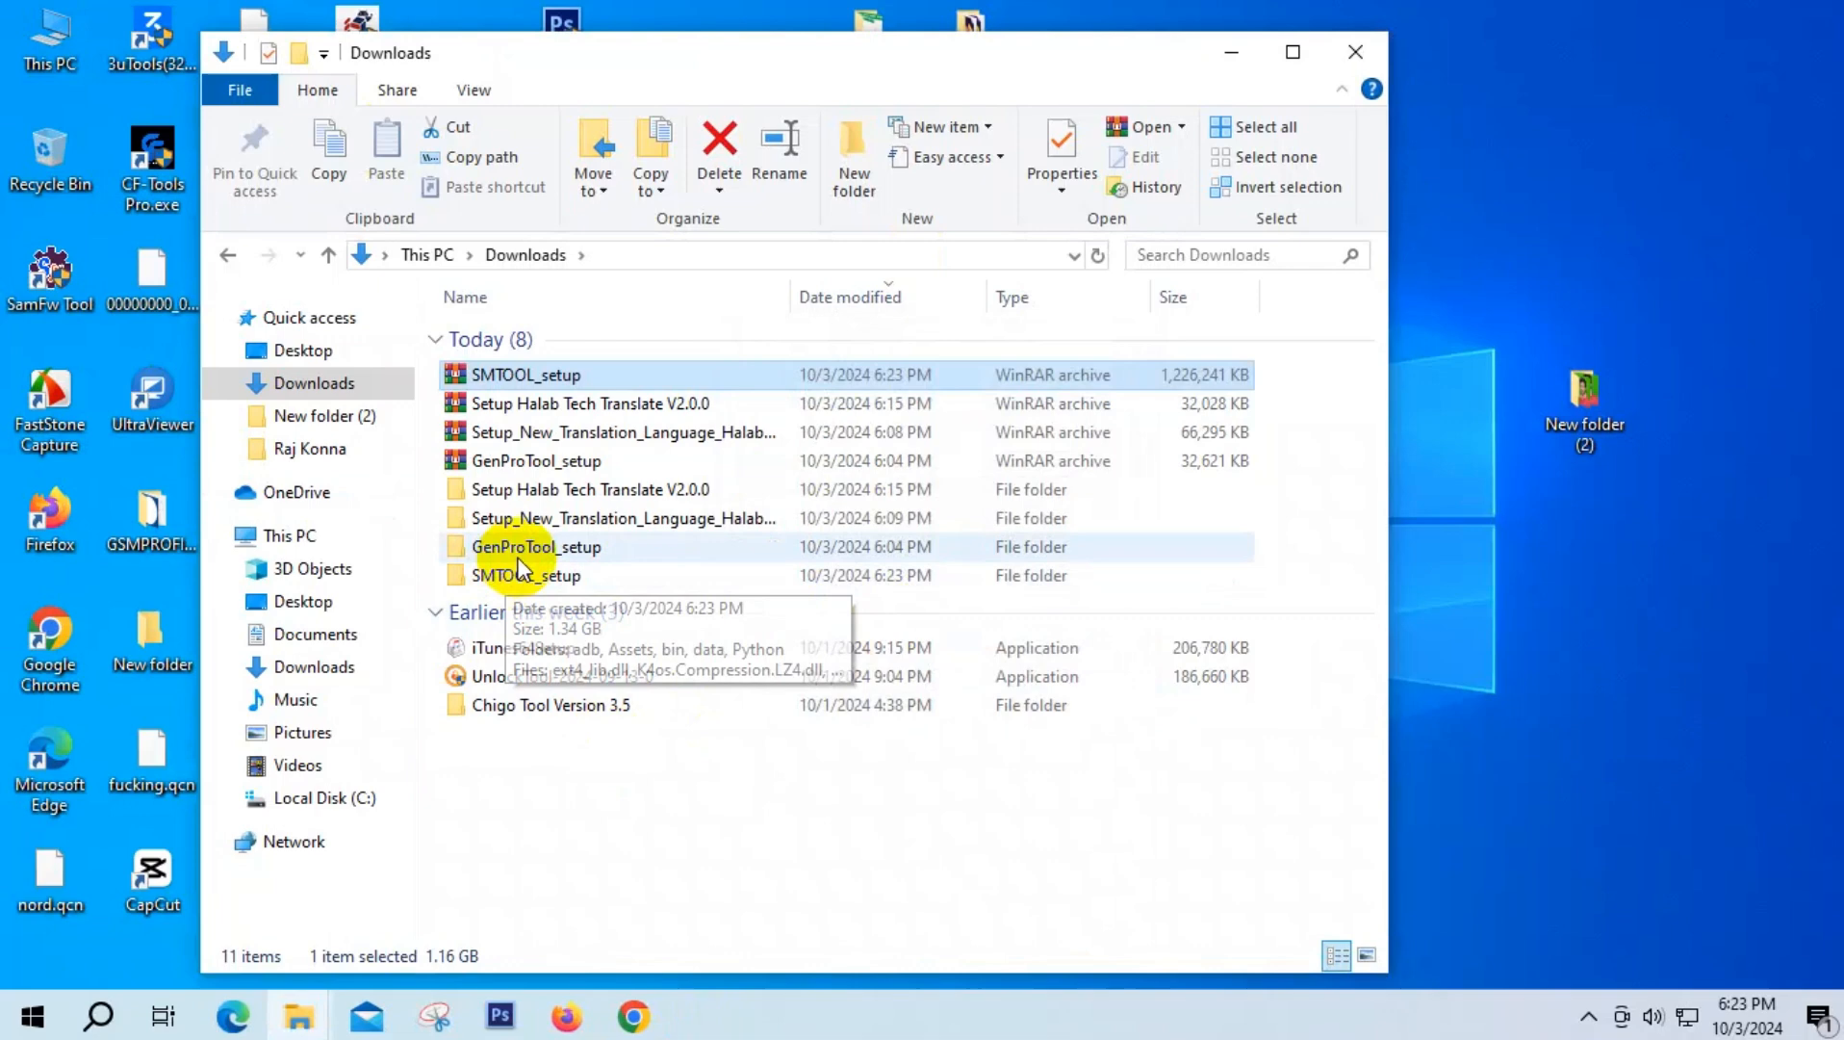
Extract the MyTool 2024 Activator archive inside the SMTOOL_setup folder
double_click(526, 575)
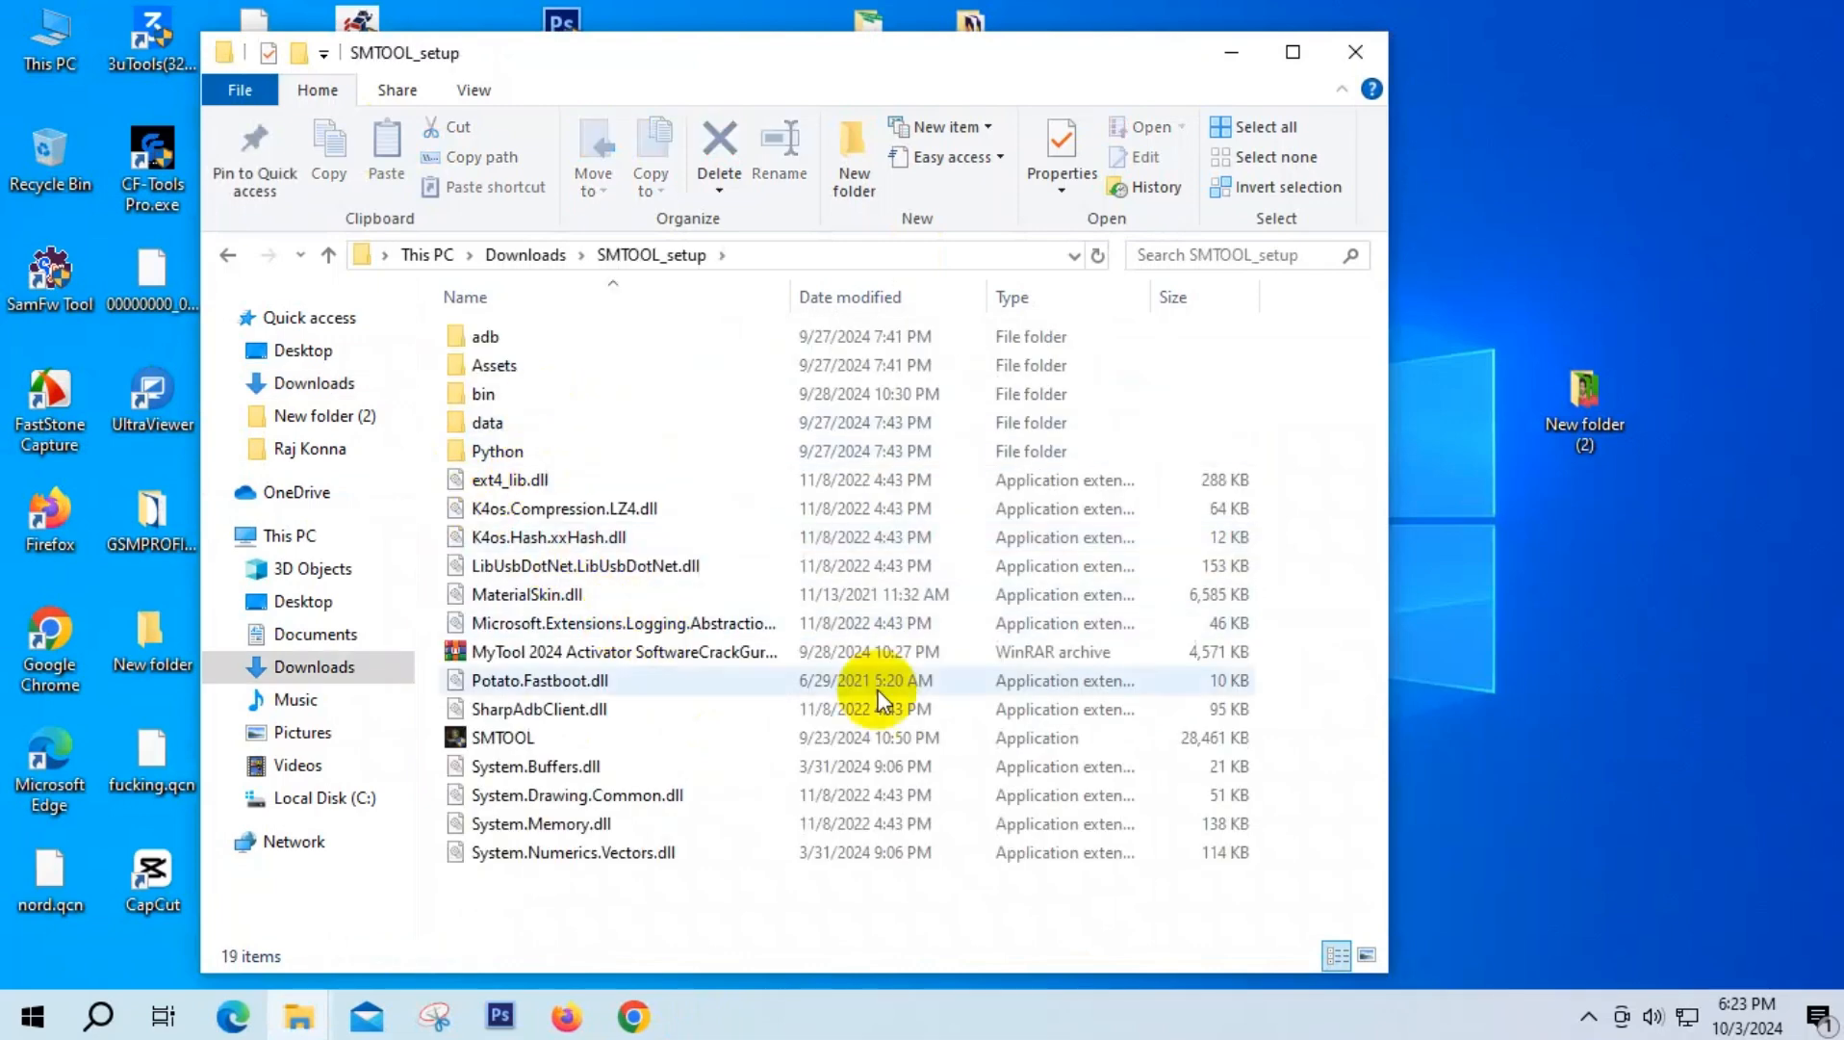
right_click(624, 650)
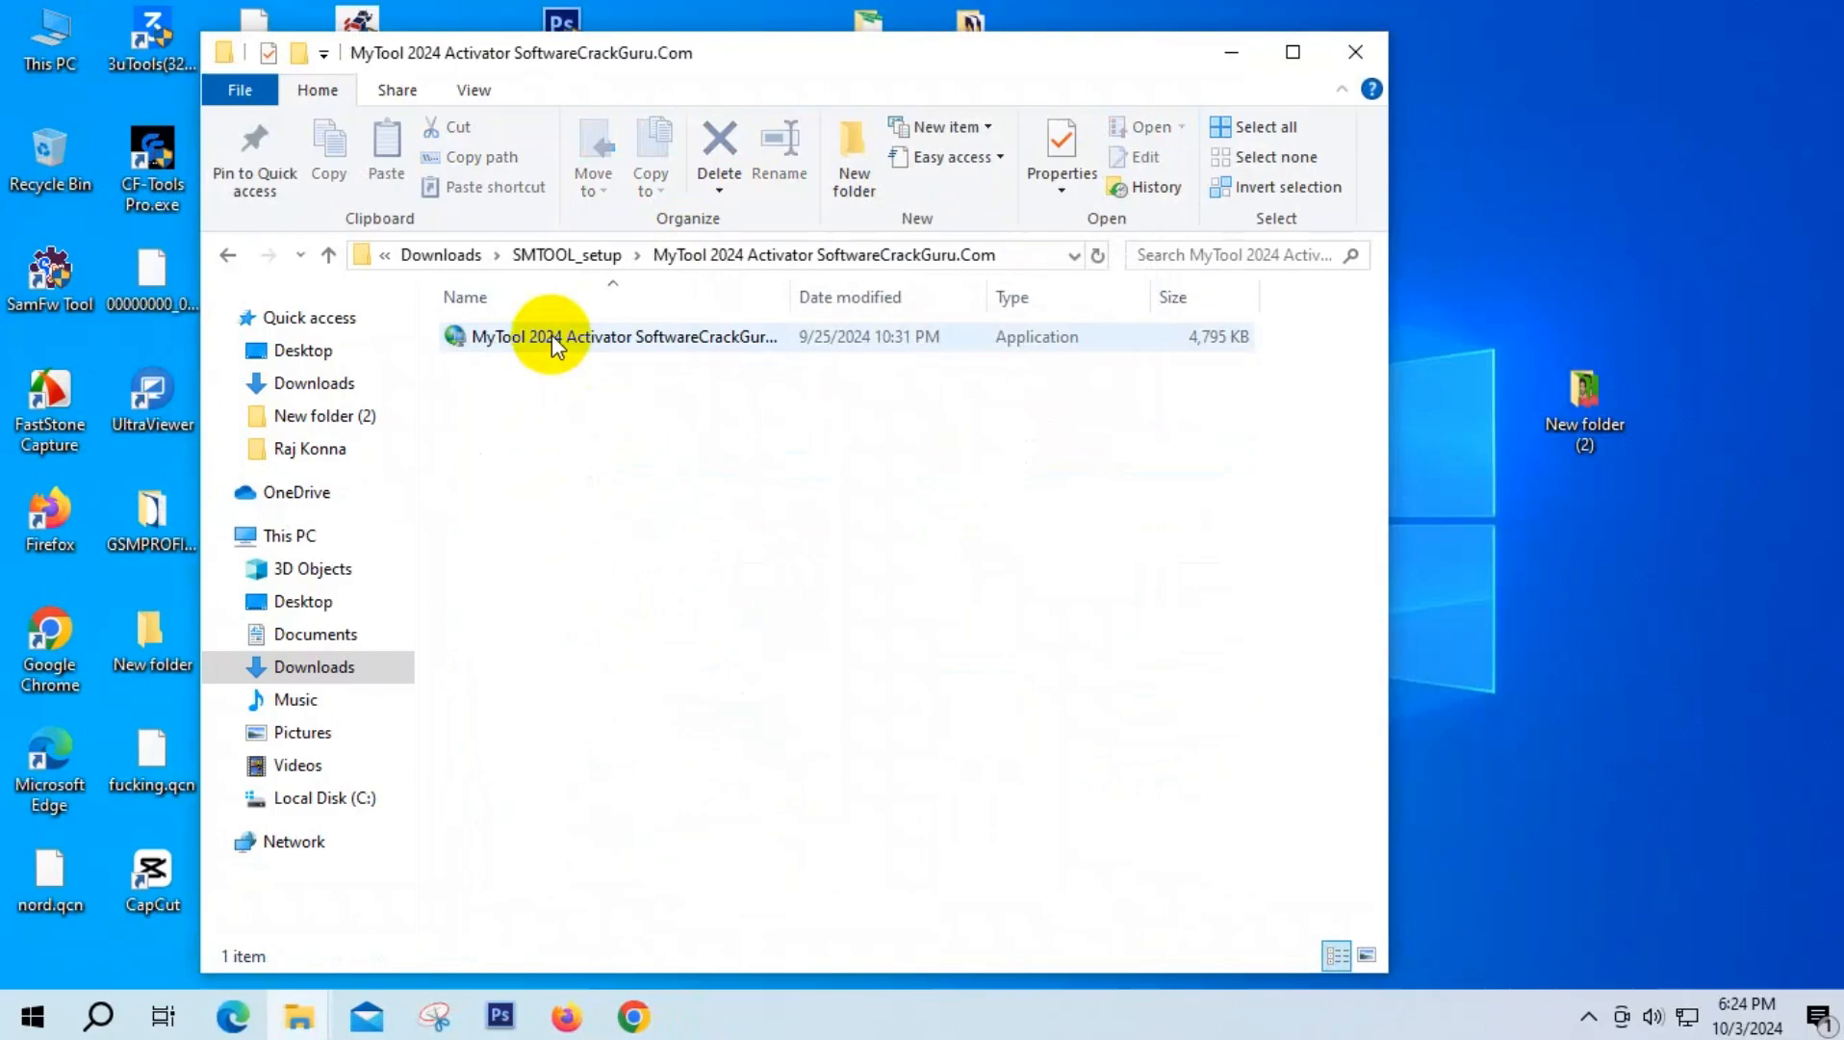
Run MyTool 2024 Activator as administrator, complete the activation and close it
right_click(552, 337)
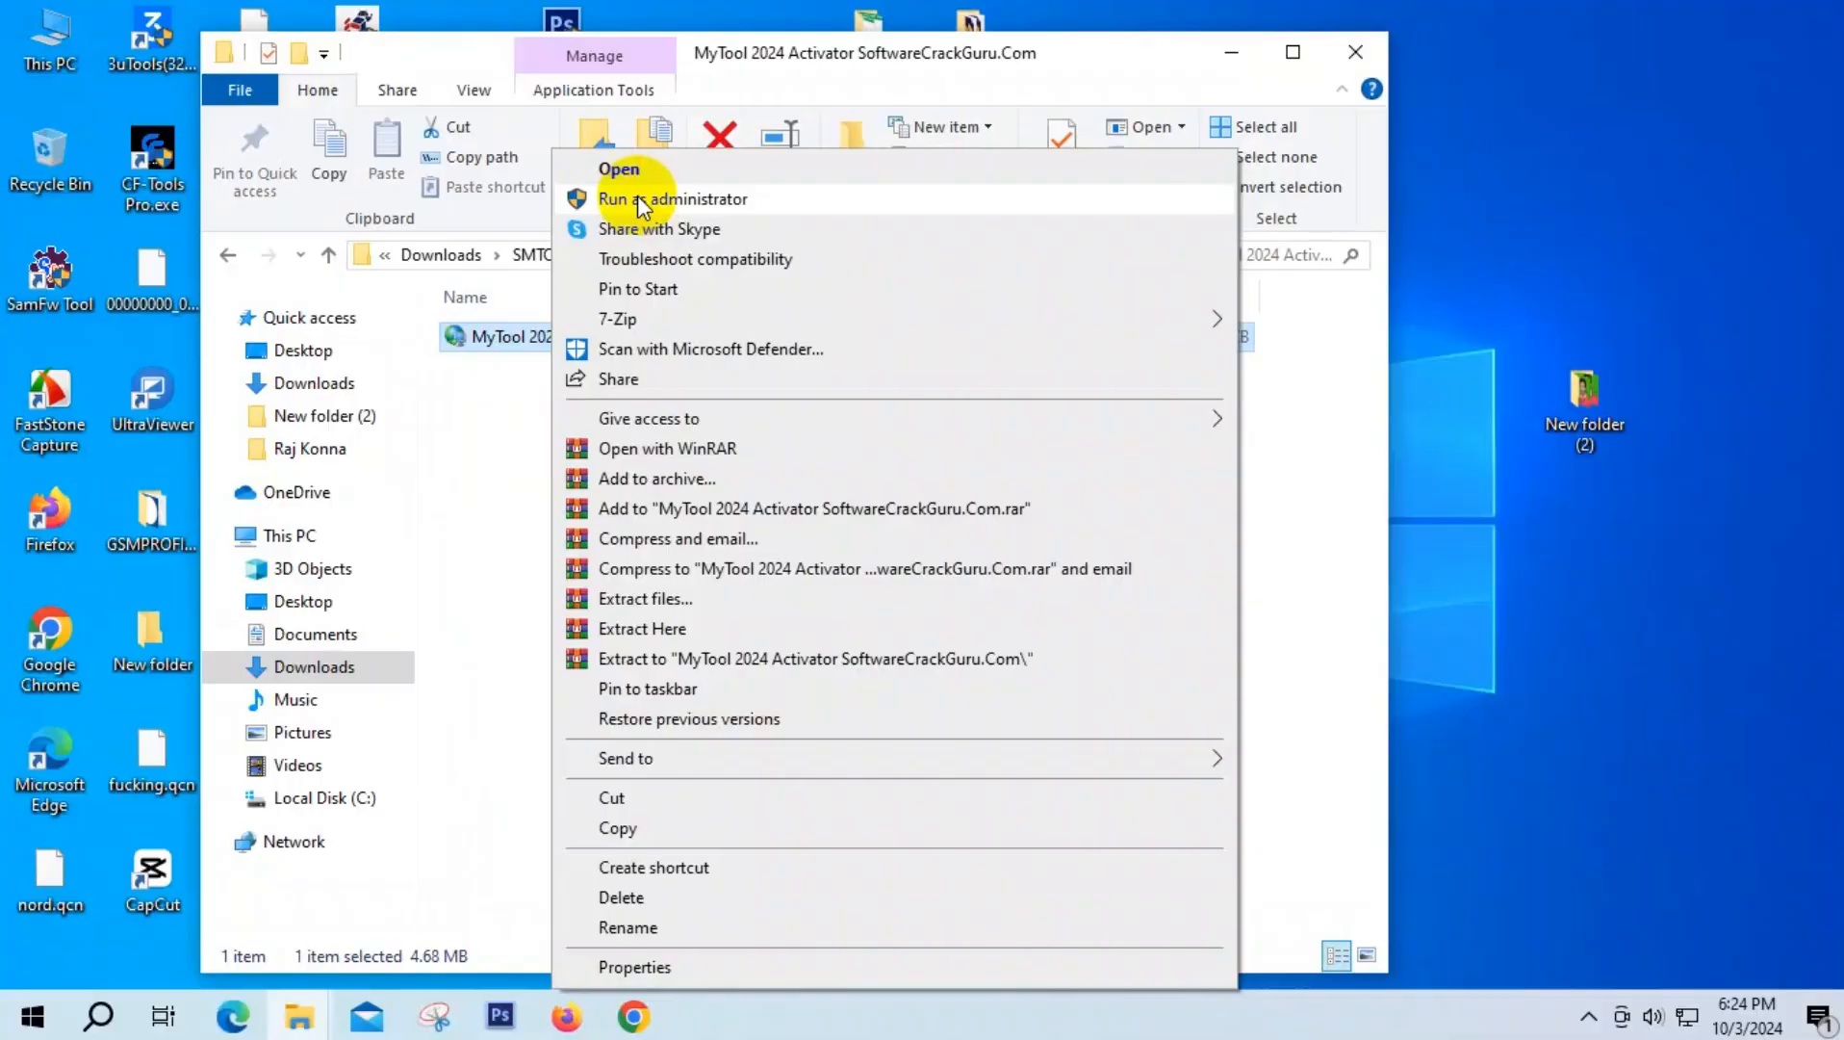
left_click(676, 199)
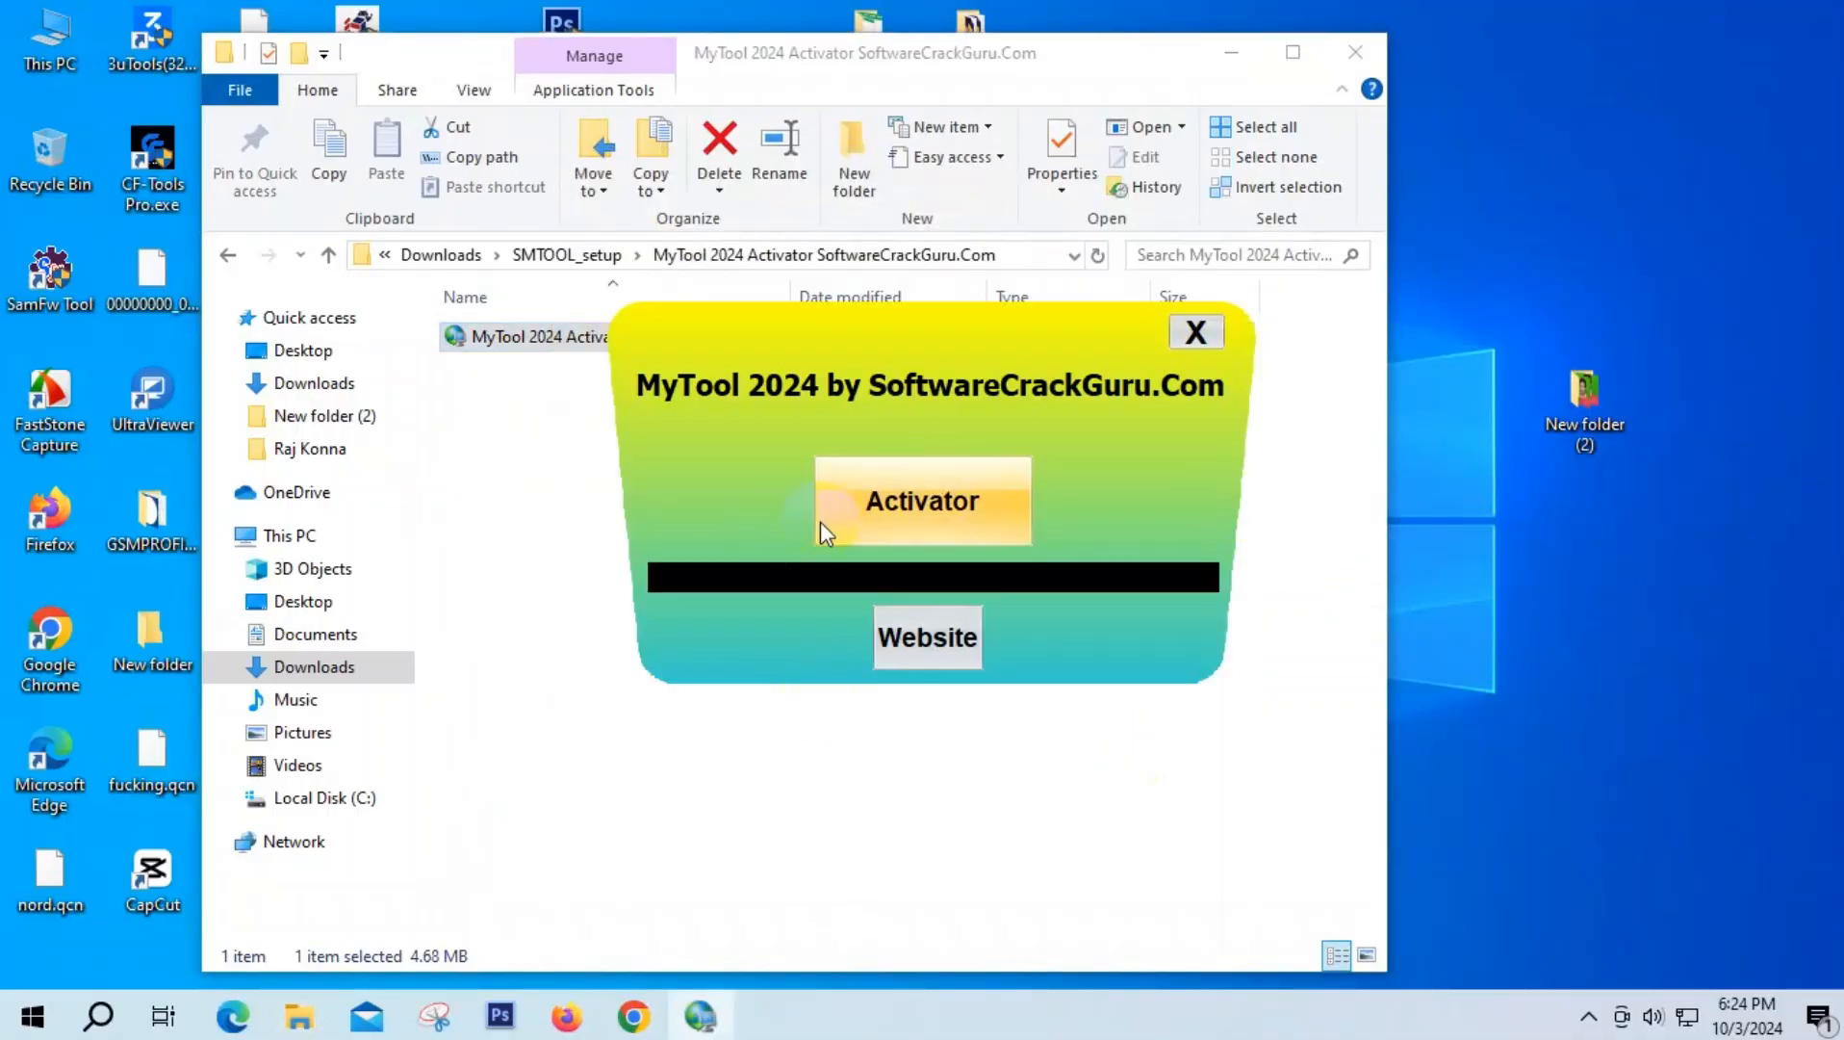
left_click(920, 501)
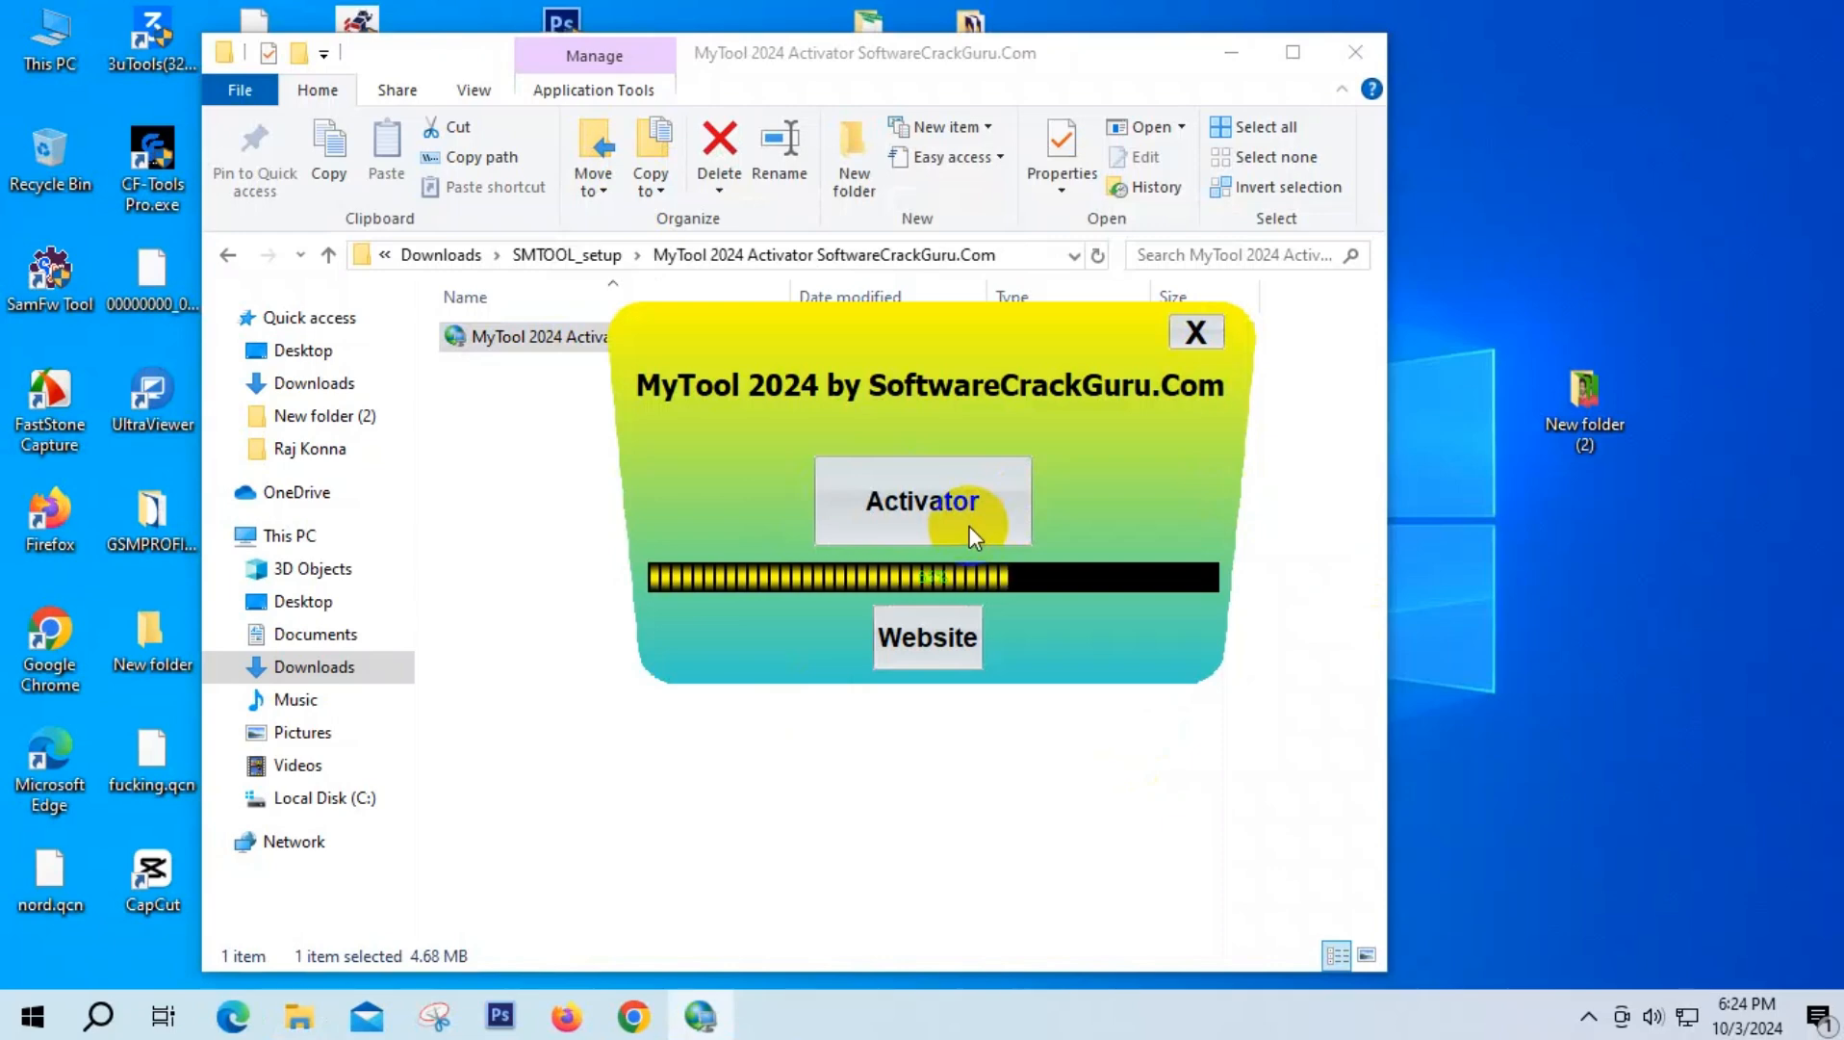
left_click(923, 500)
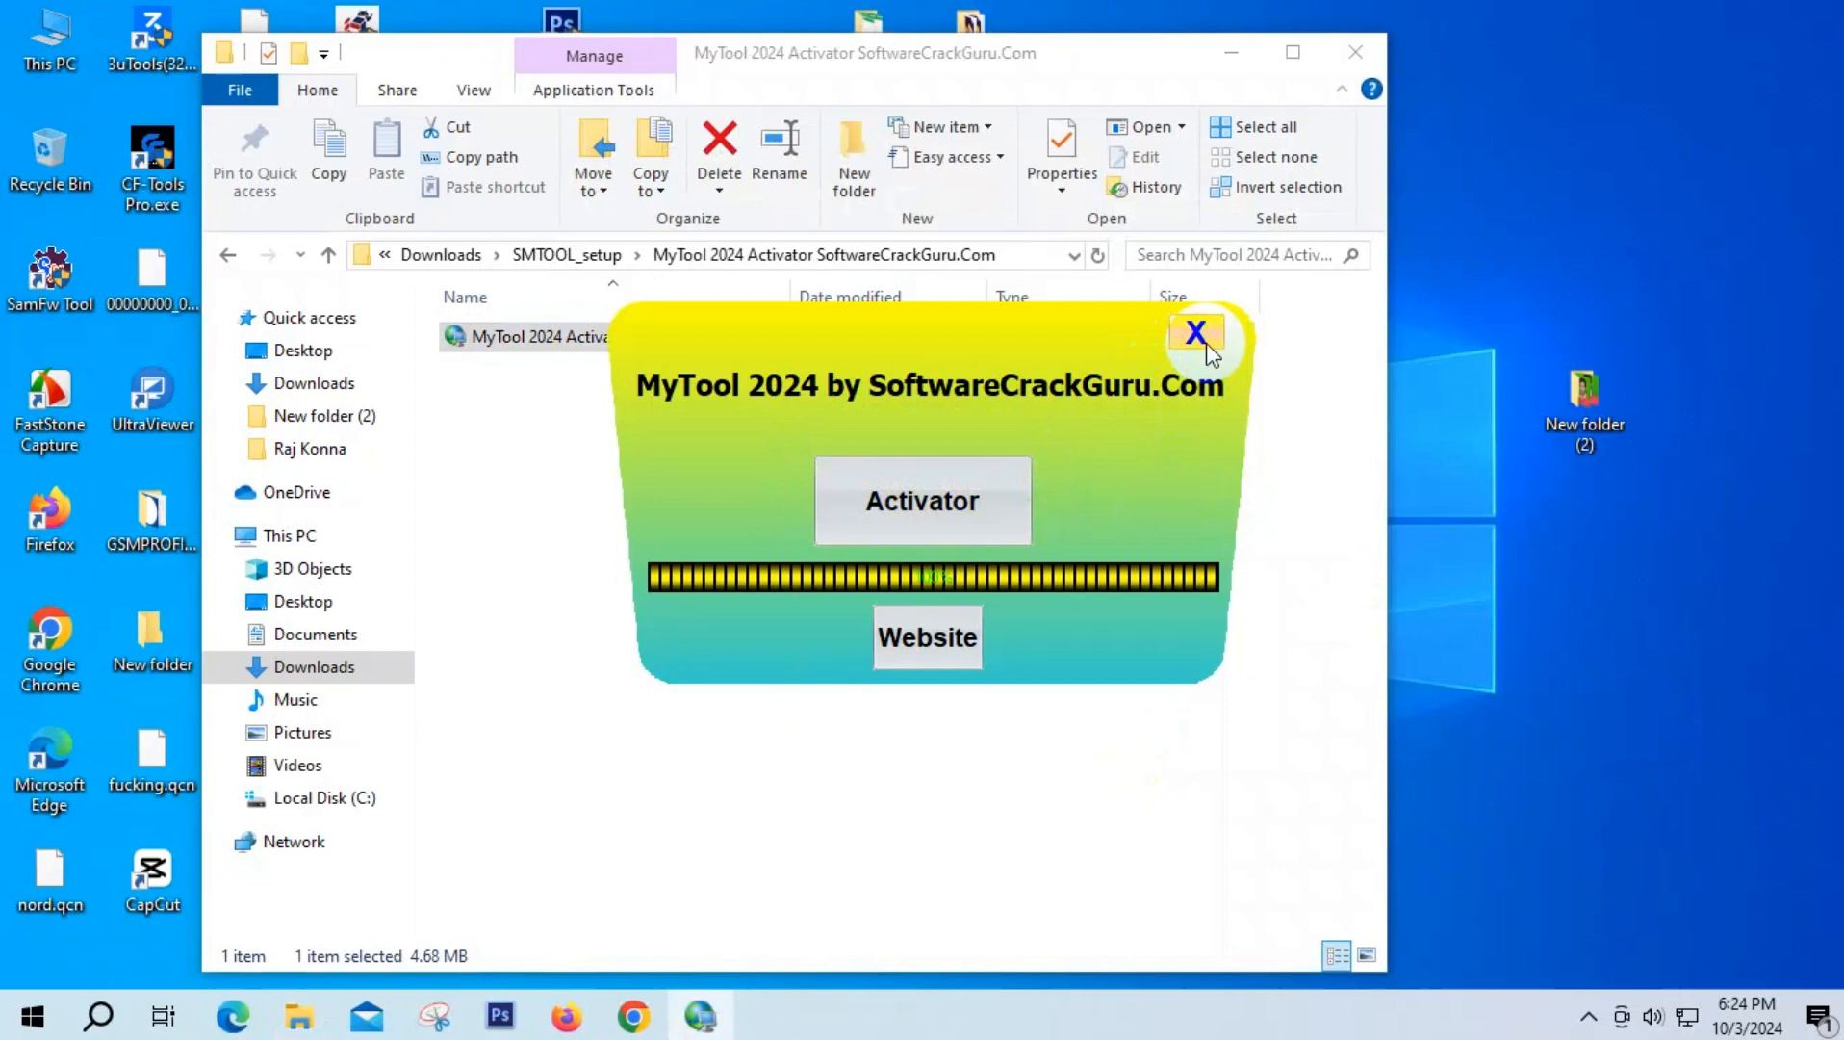
left_click(1196, 333)
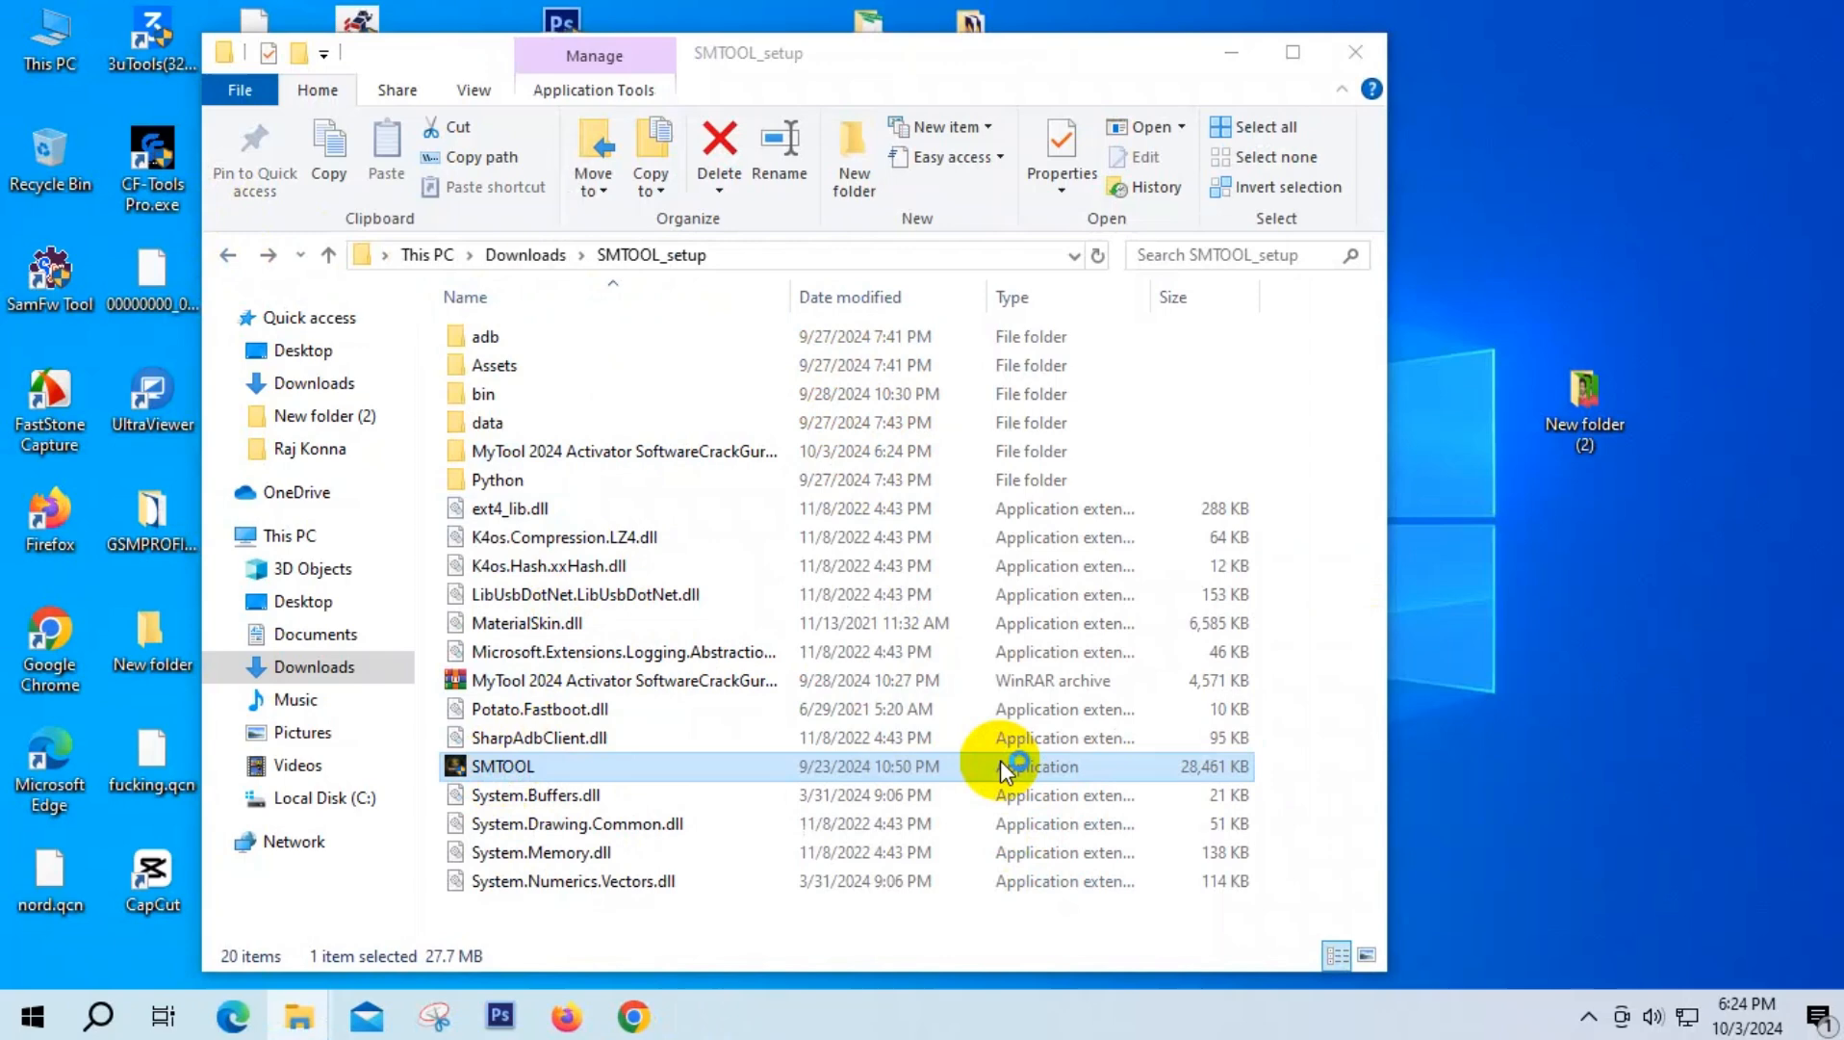
mouse_move(1247, 105)
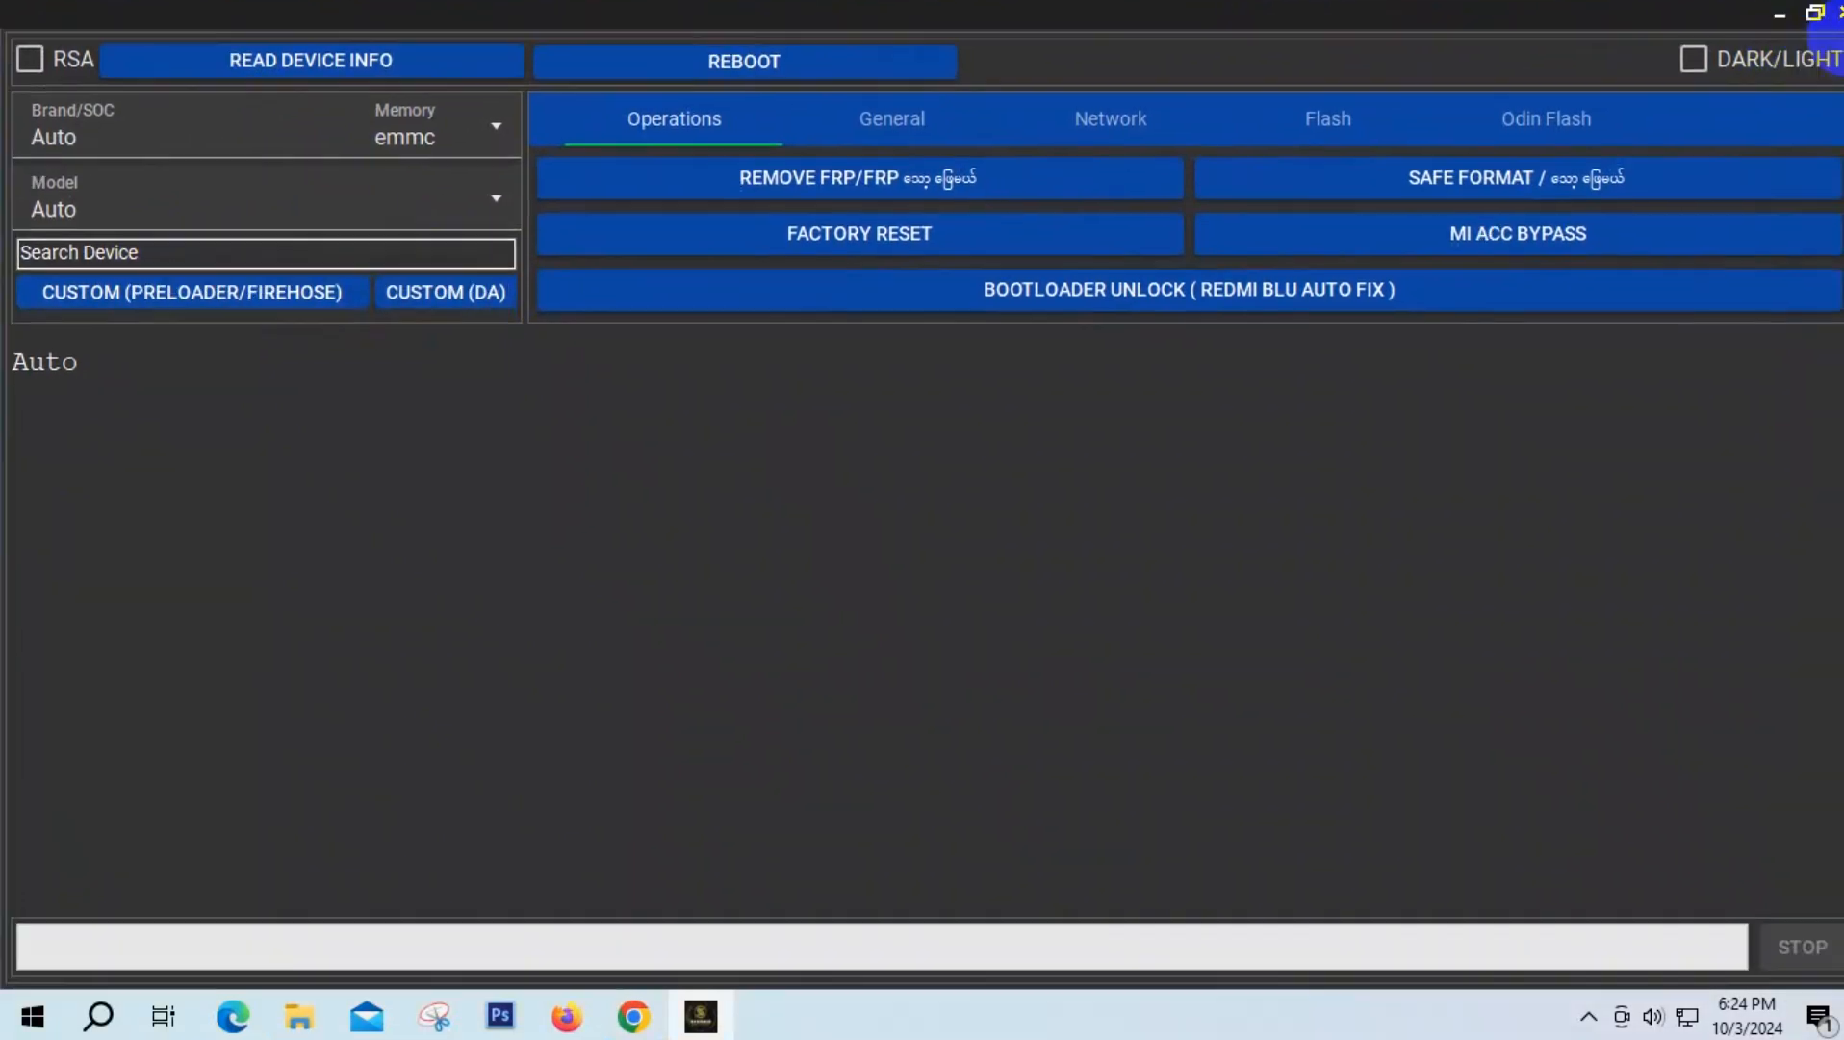
Choose Xiaomi as the brand and Mi 4C (libra) as the model
left_click(888, 318)
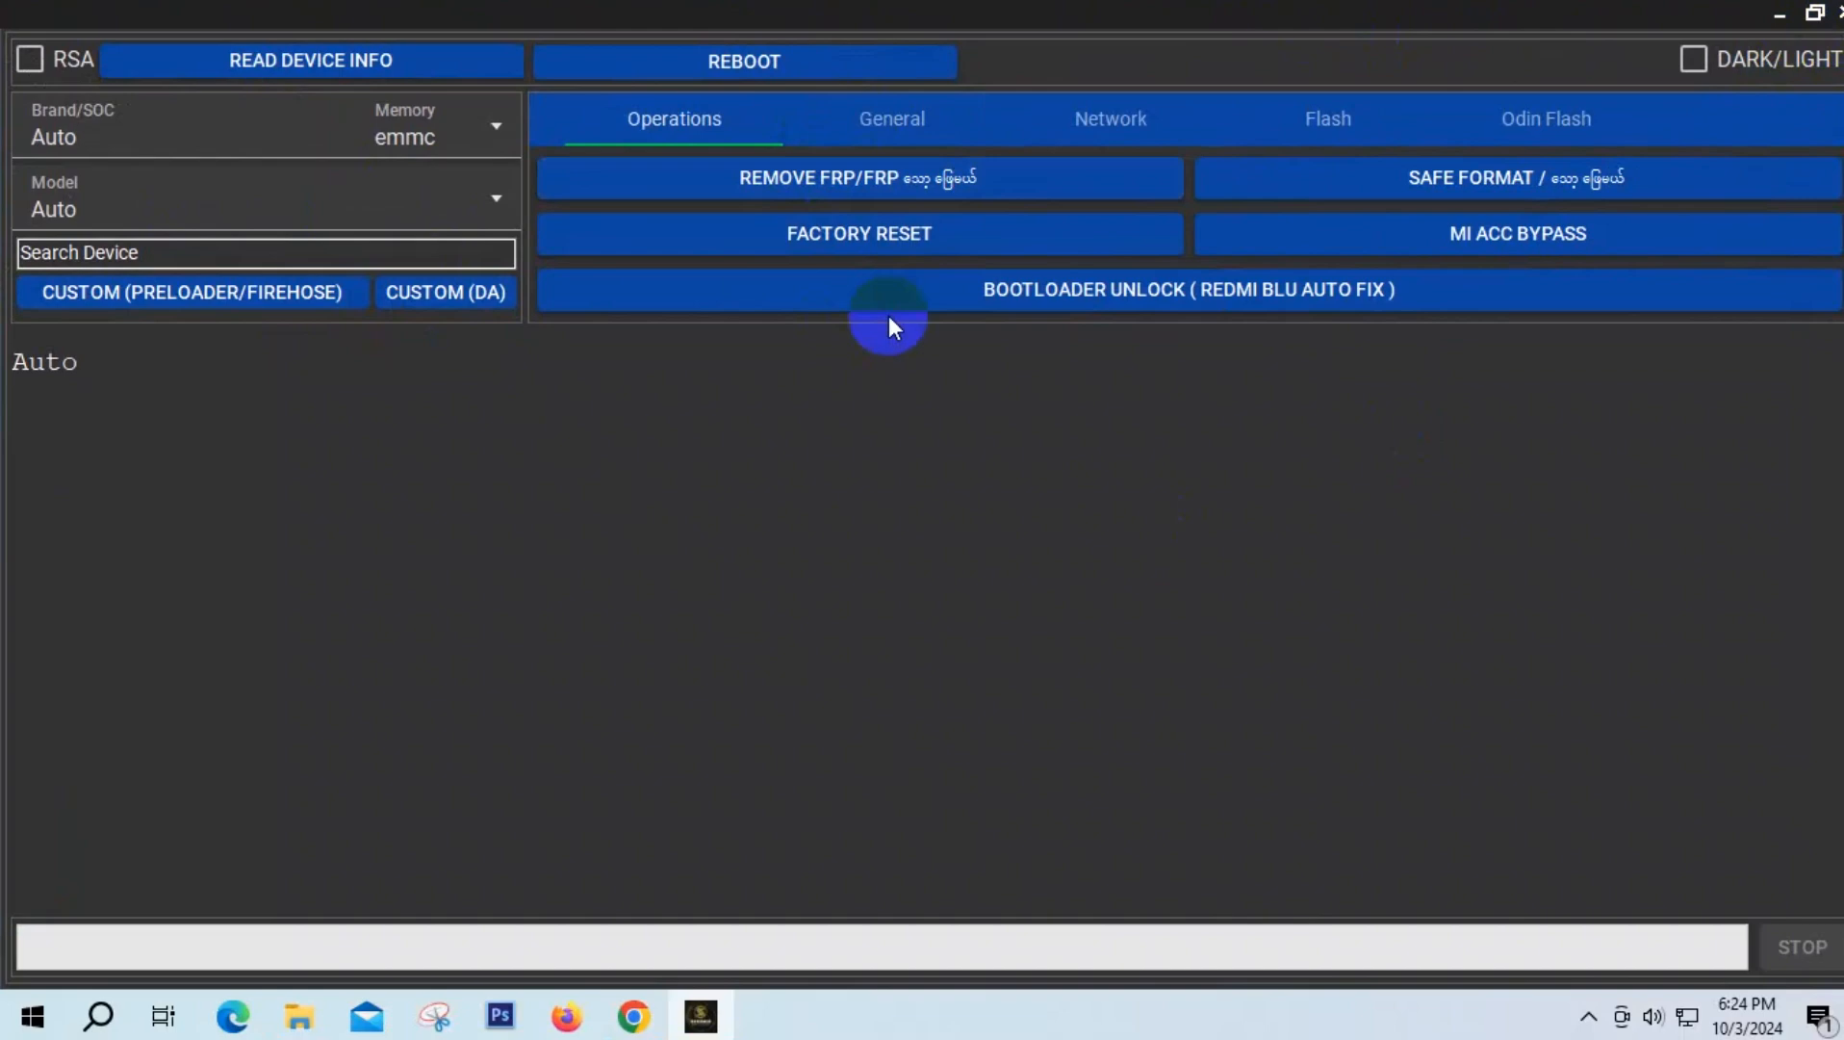
left_click(494, 129)
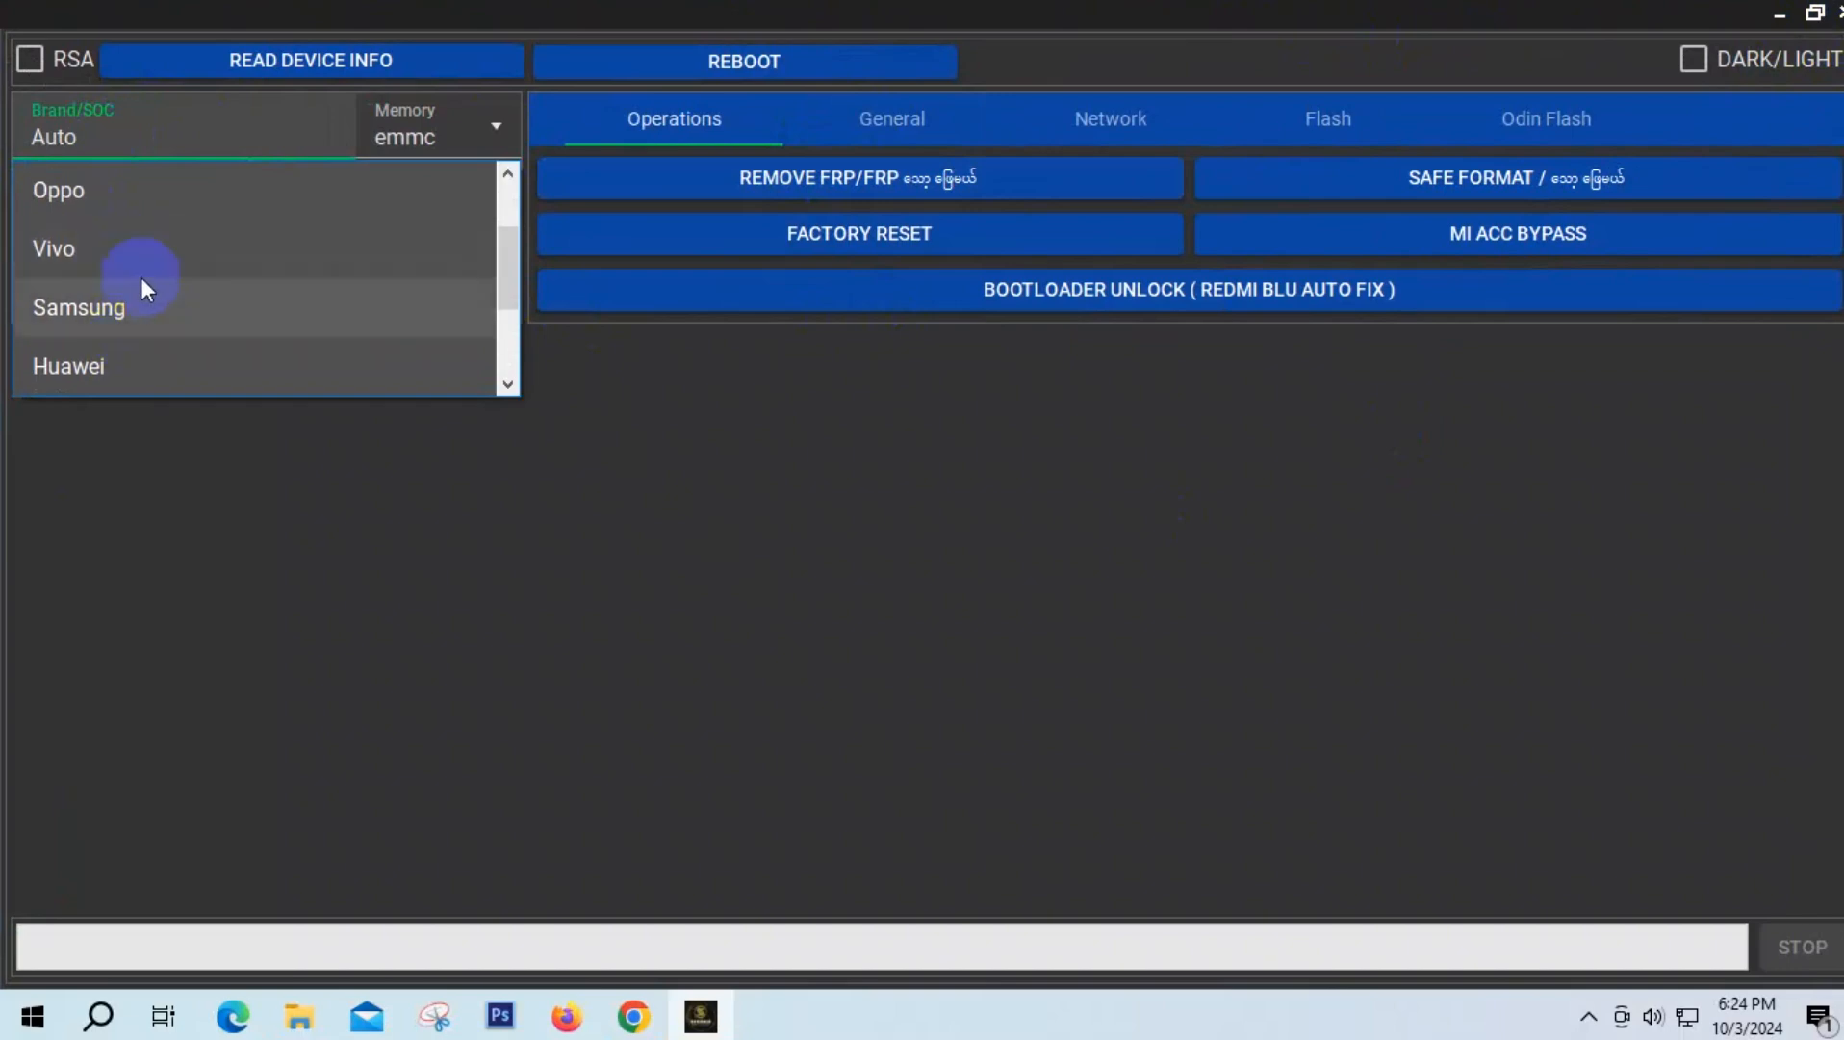
mouse_move(150, 358)
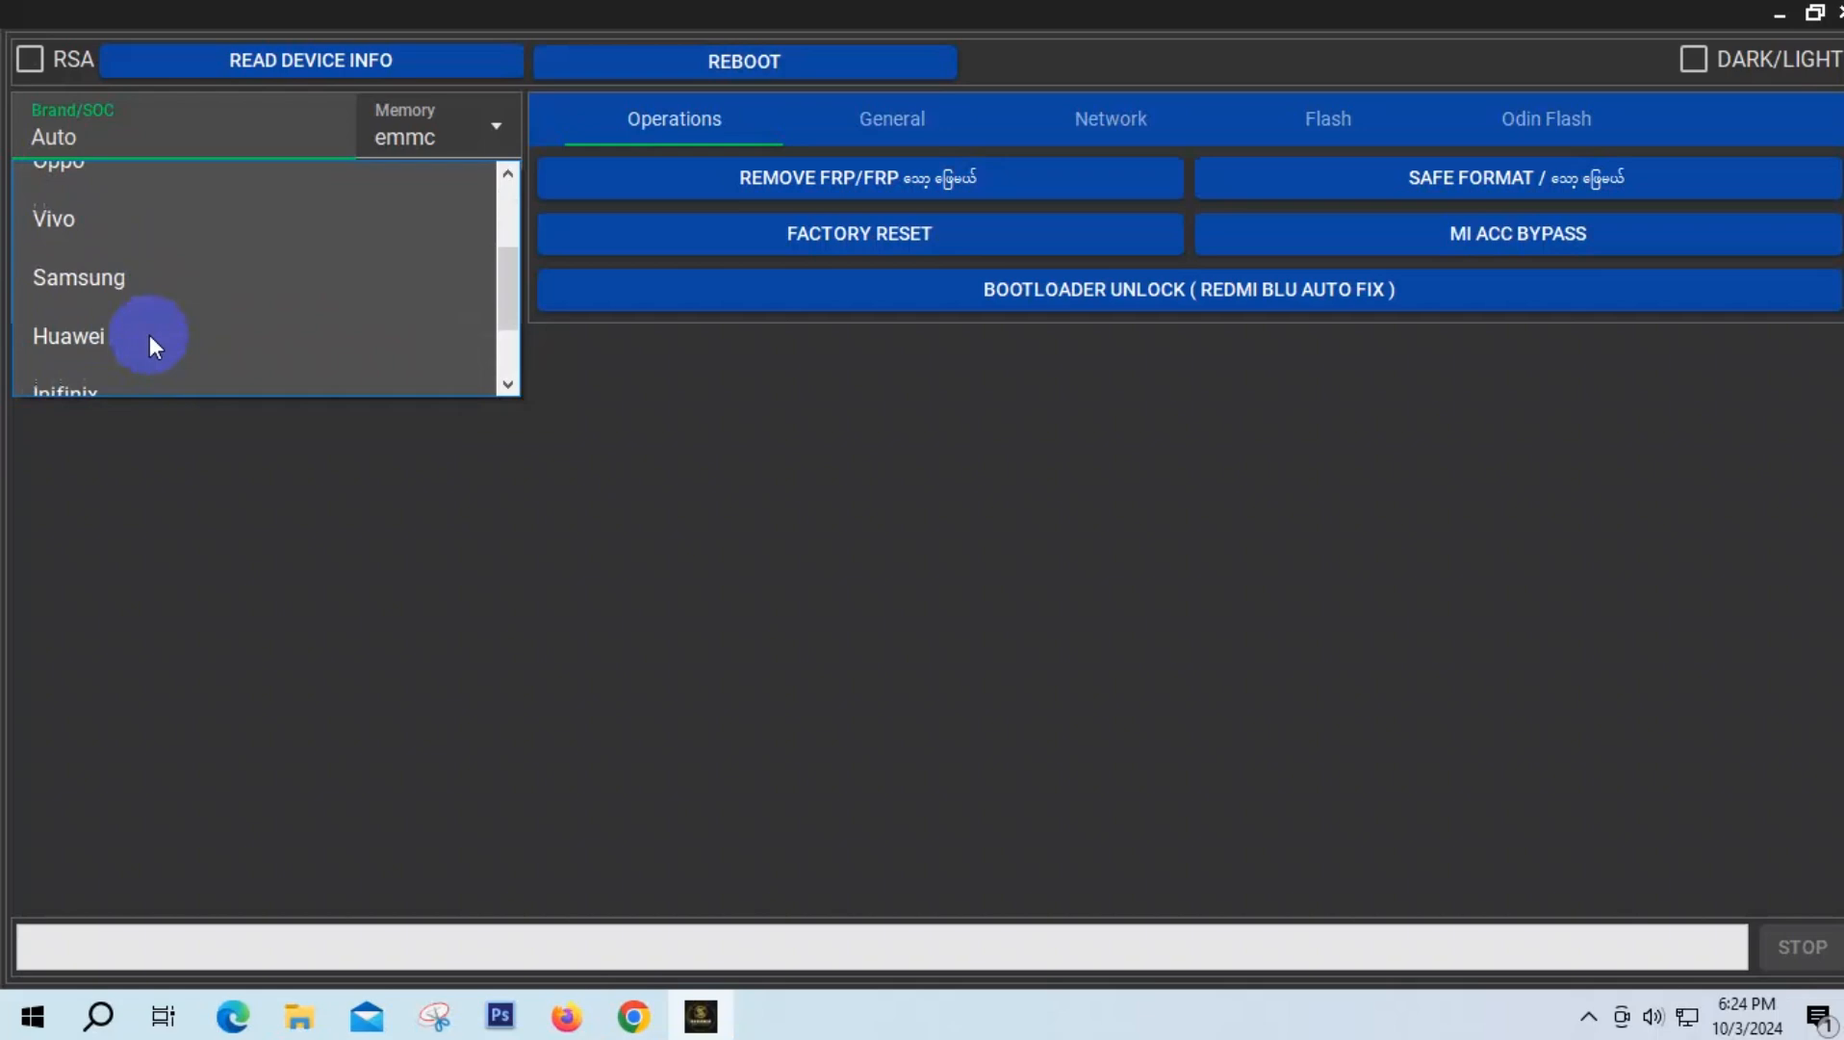
scroll("down", 3)
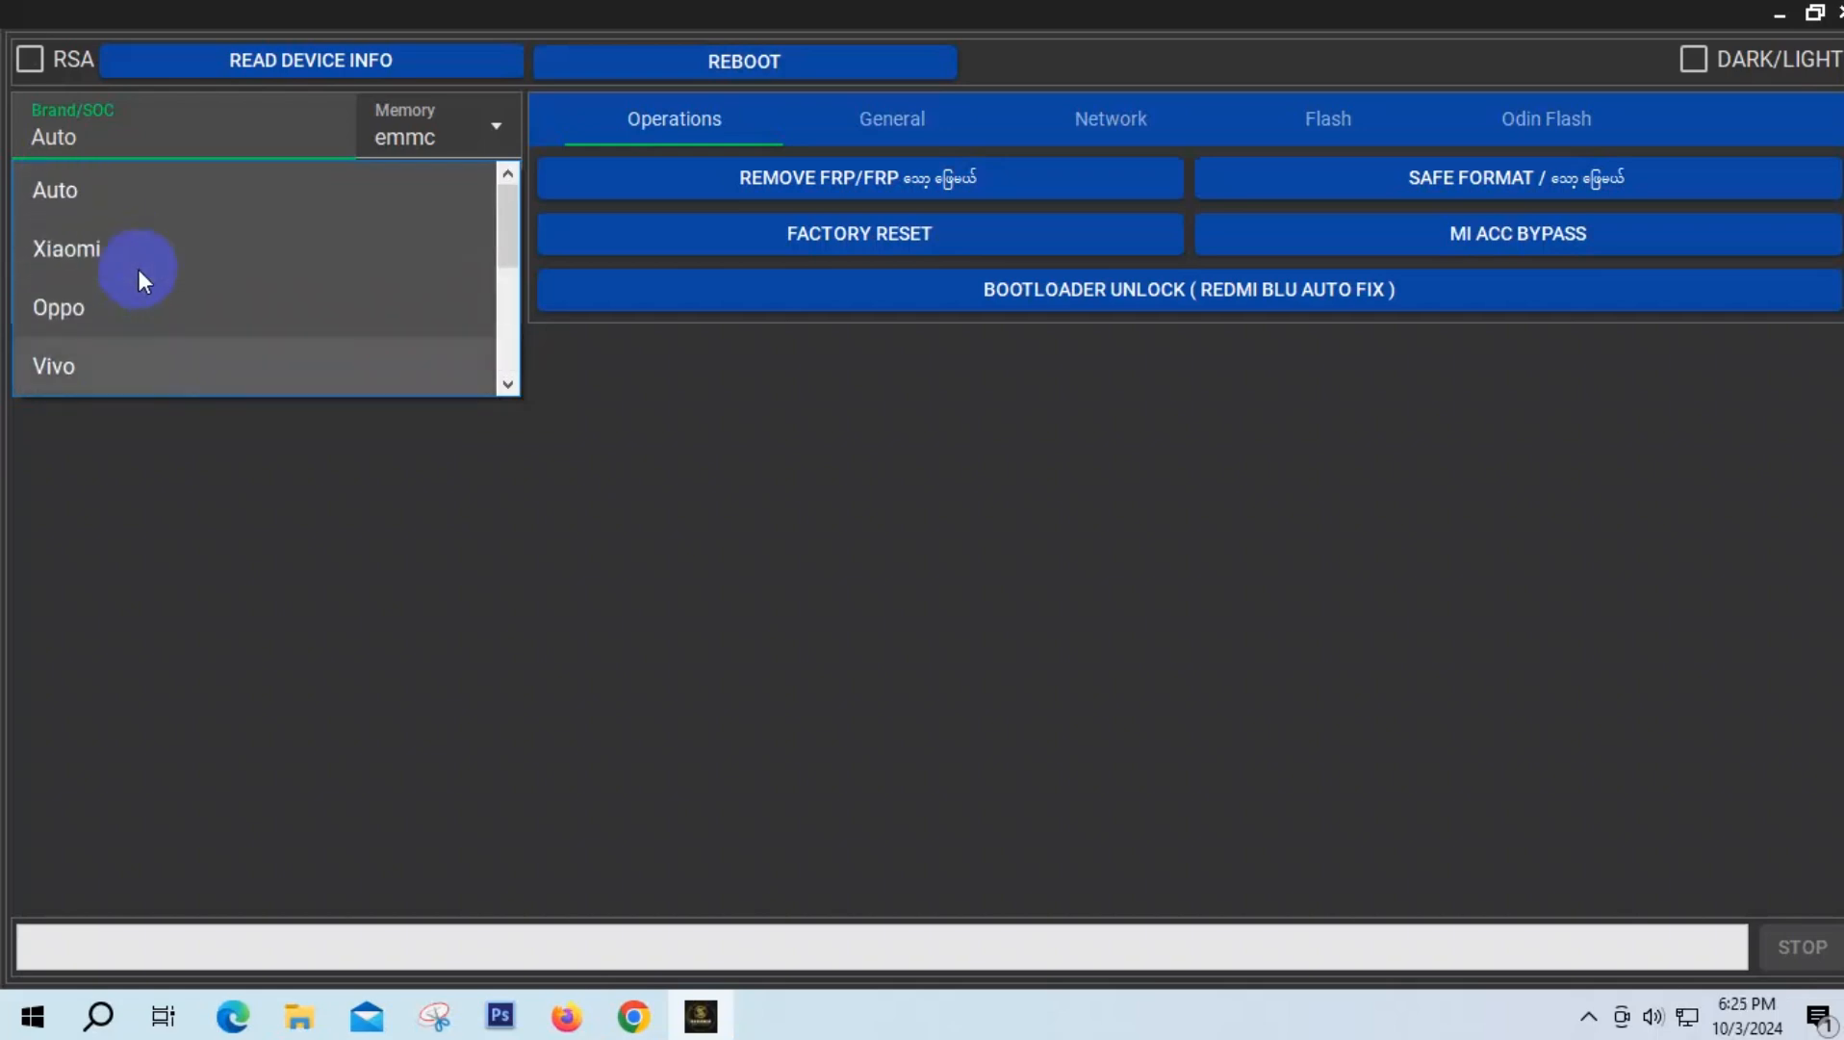
left_click(66, 248)
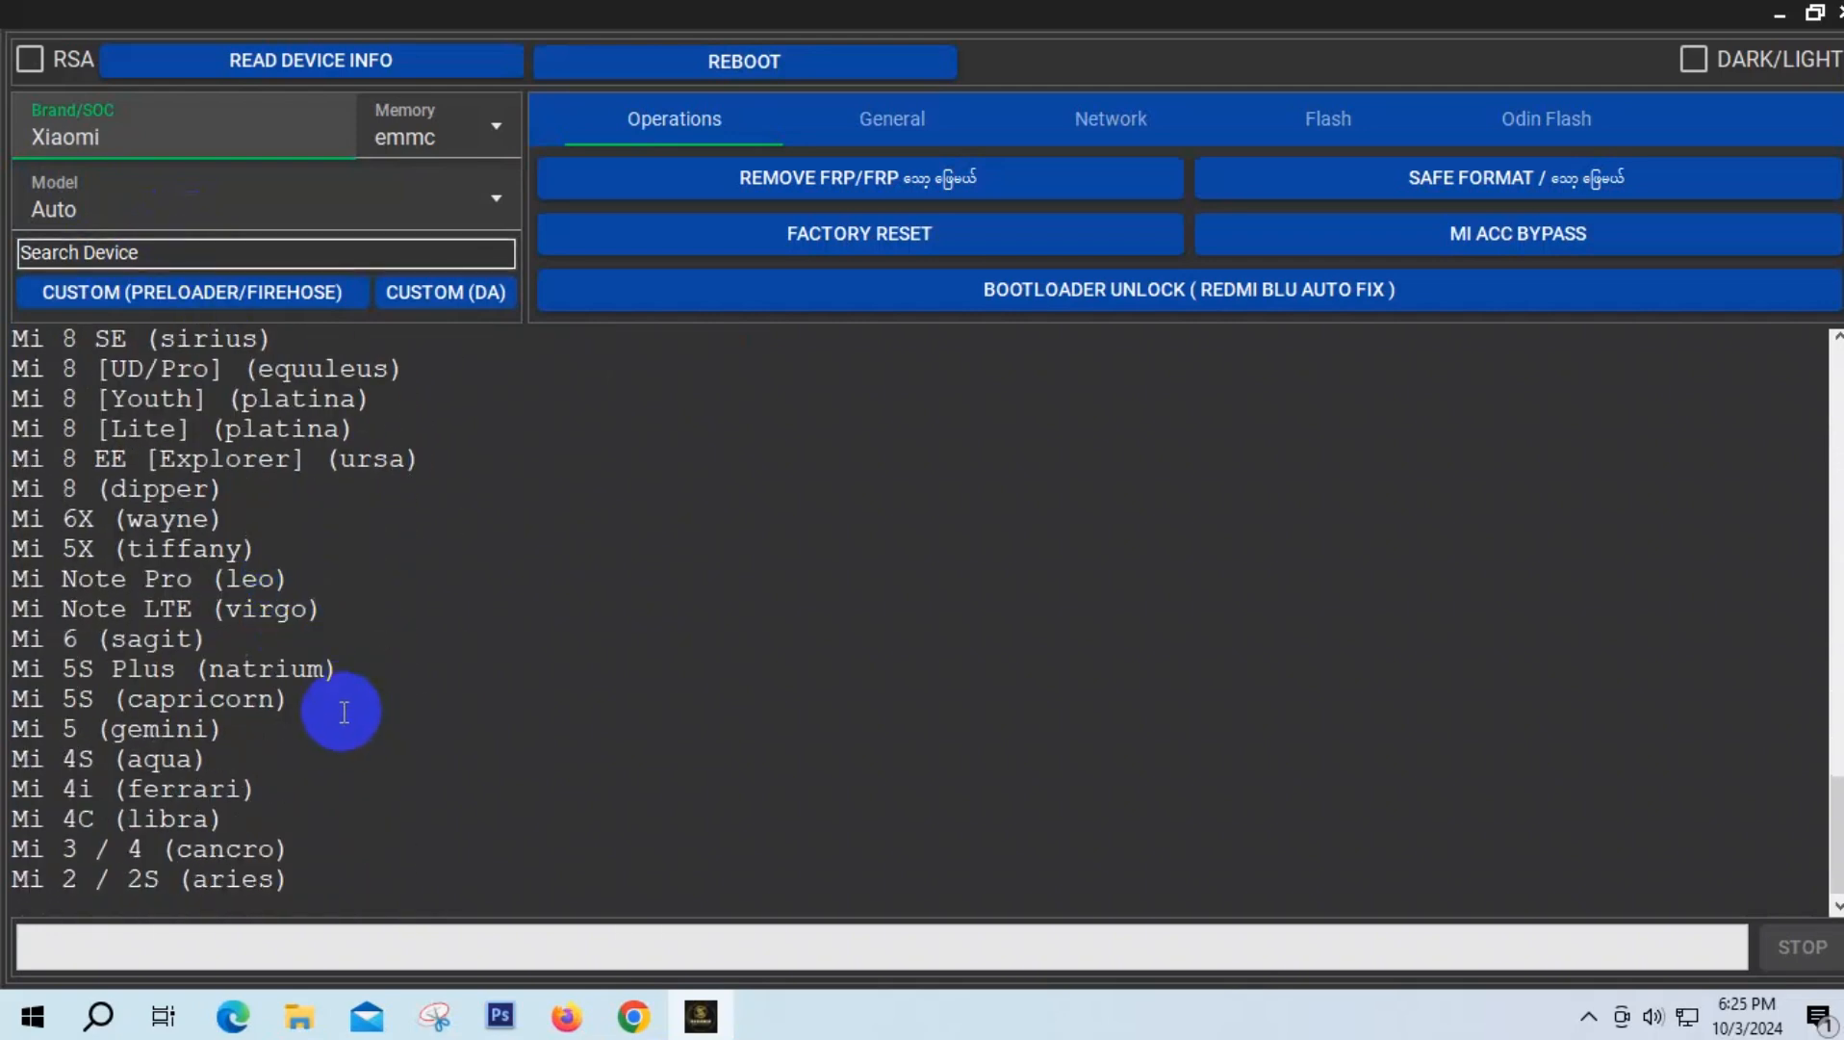
scroll("down", 3)
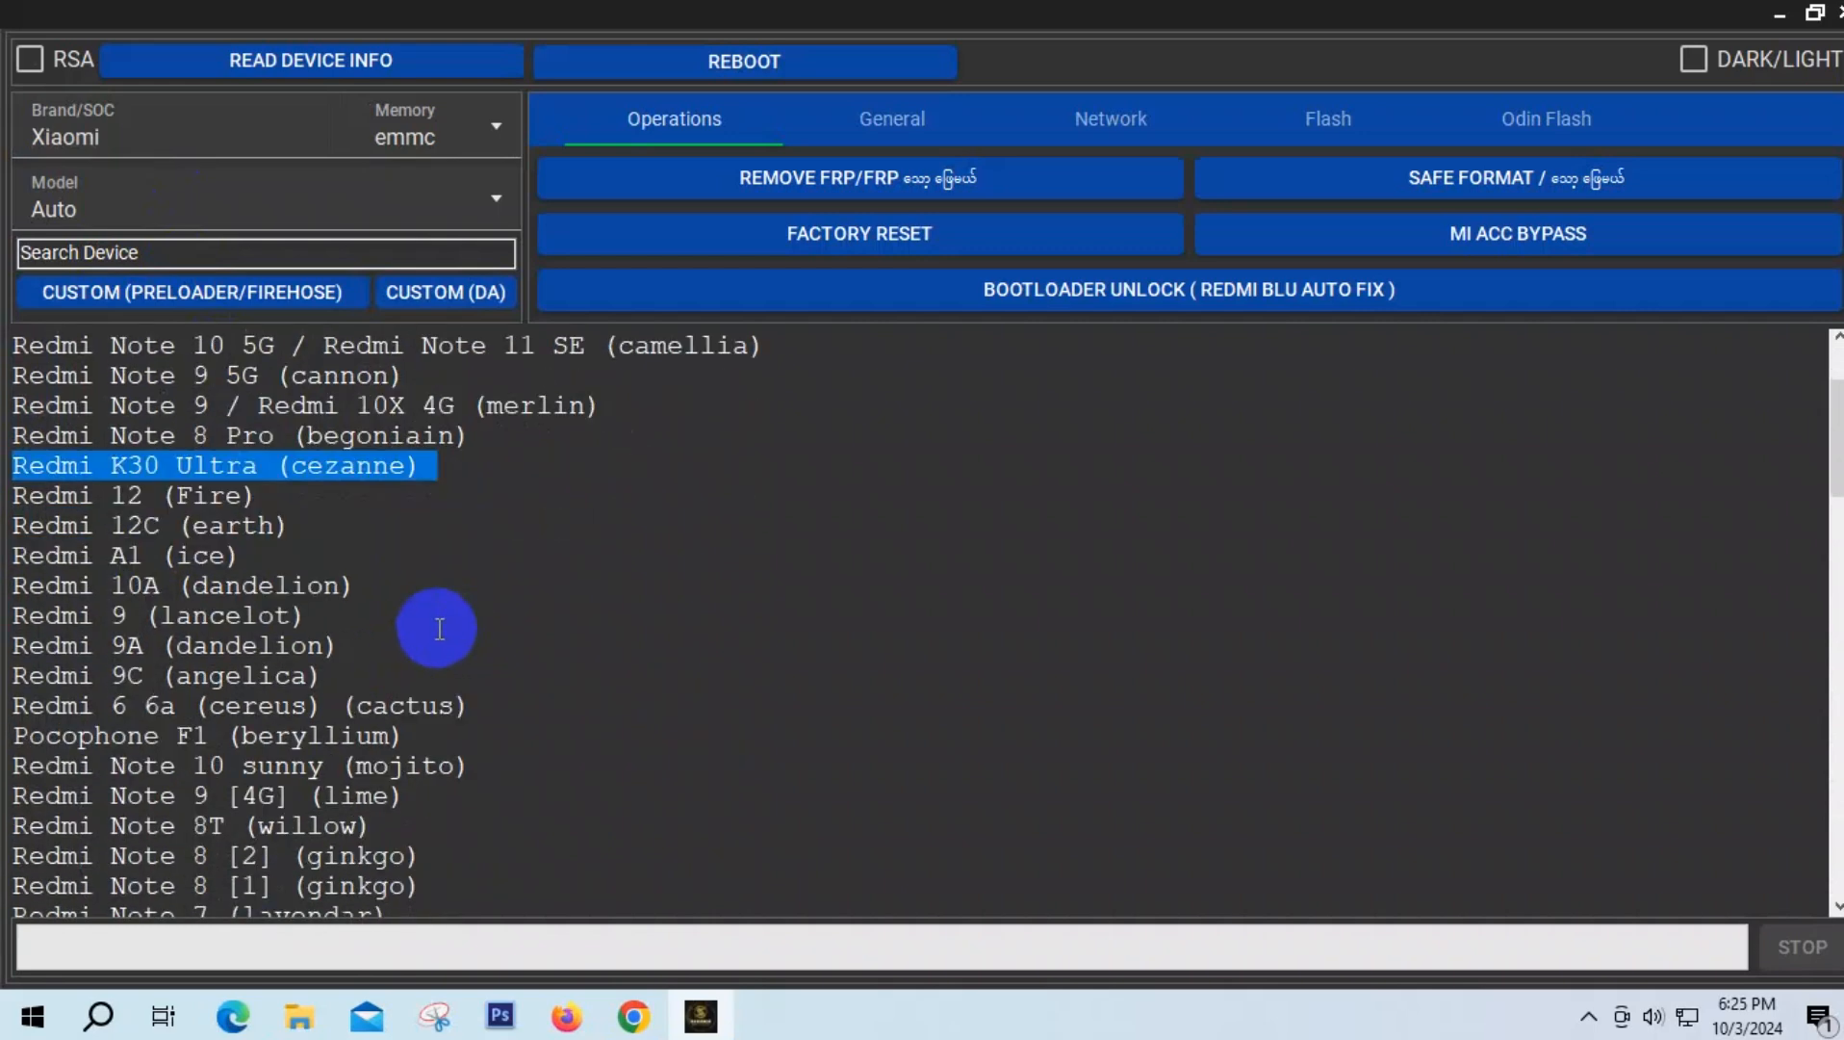
scroll("down", 3)
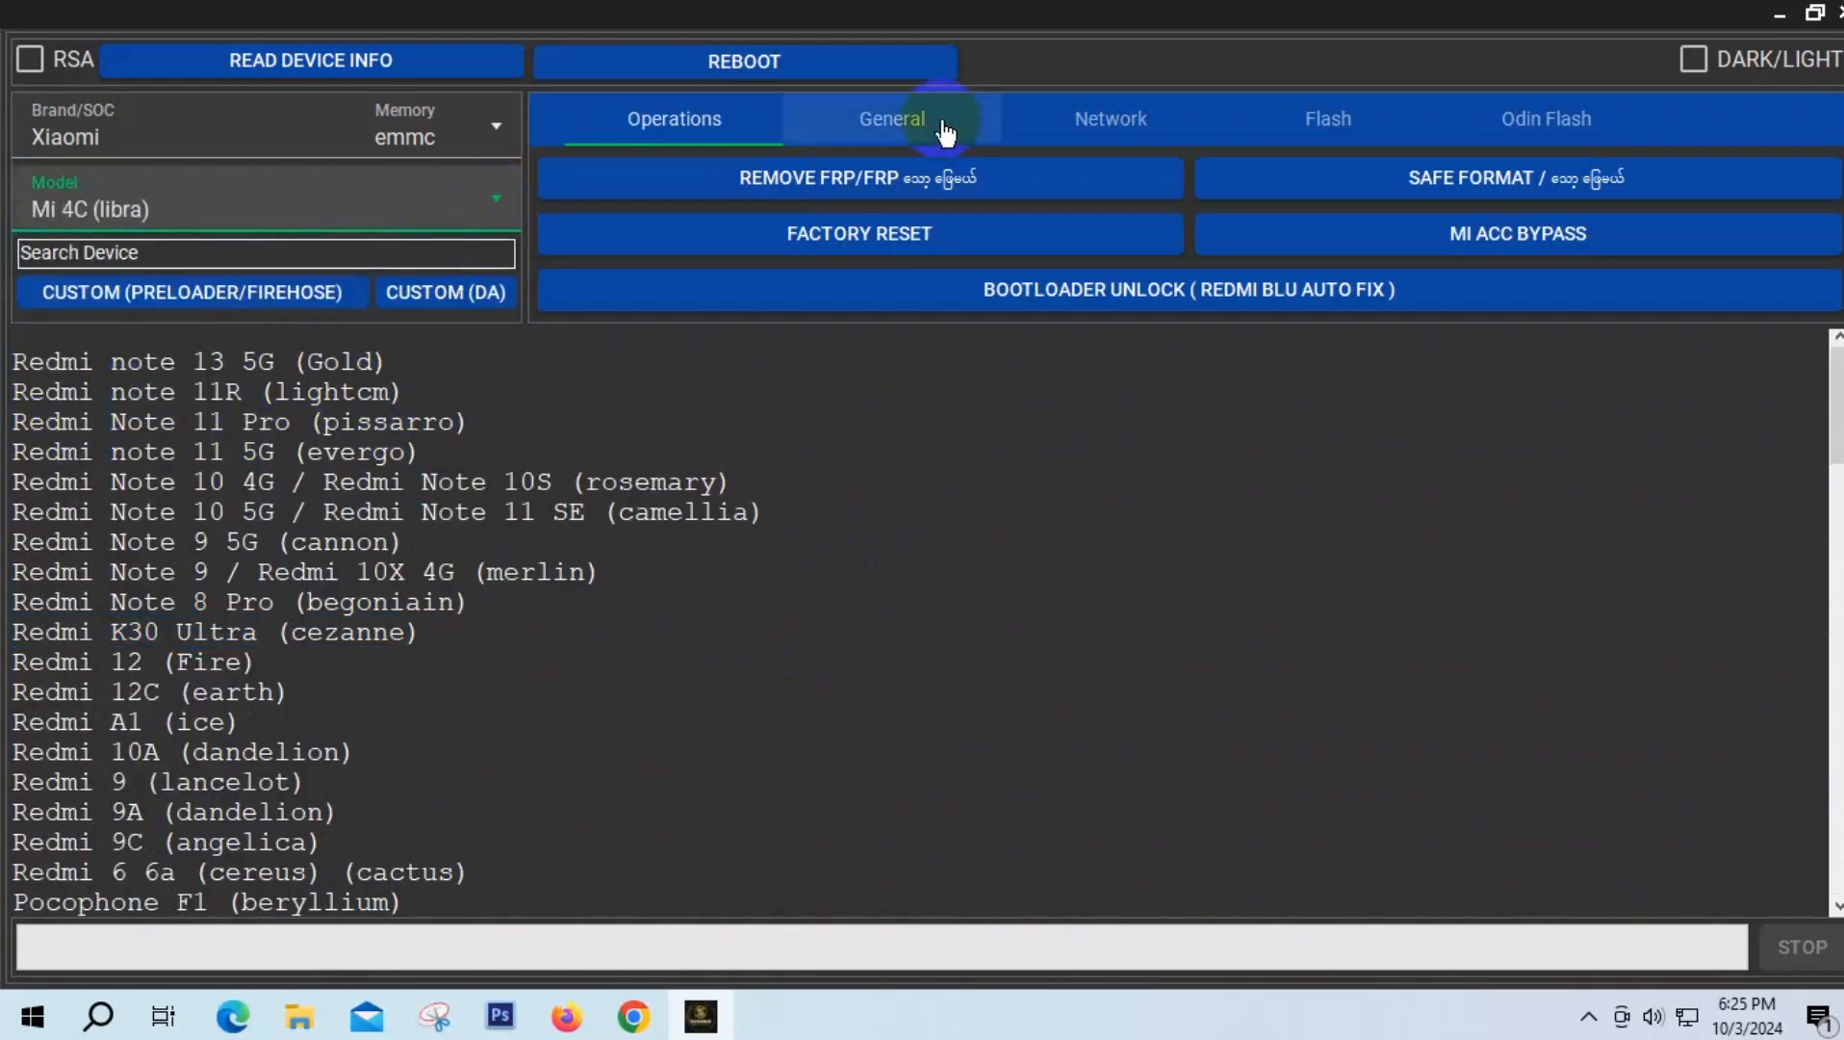
Review the REBOOT and General options and enable Fastboot Super under Flash
left_click(743, 62)
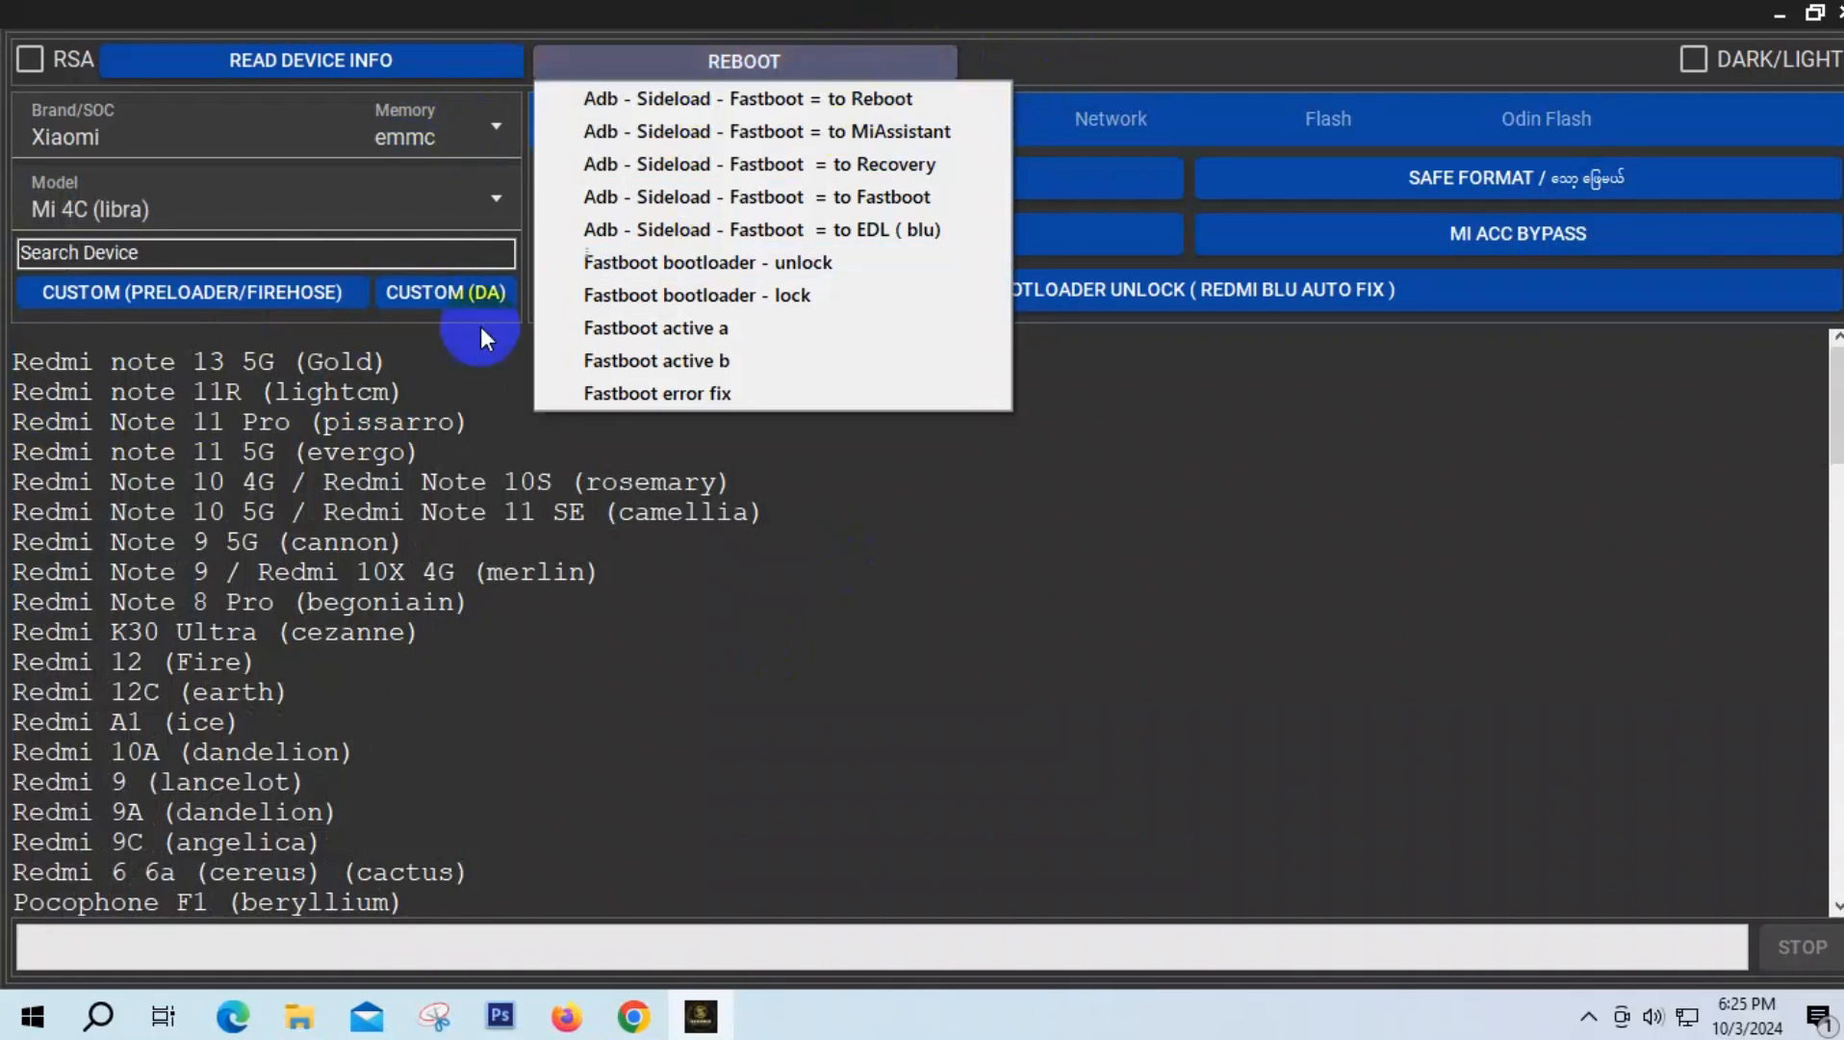
left_click(891, 118)
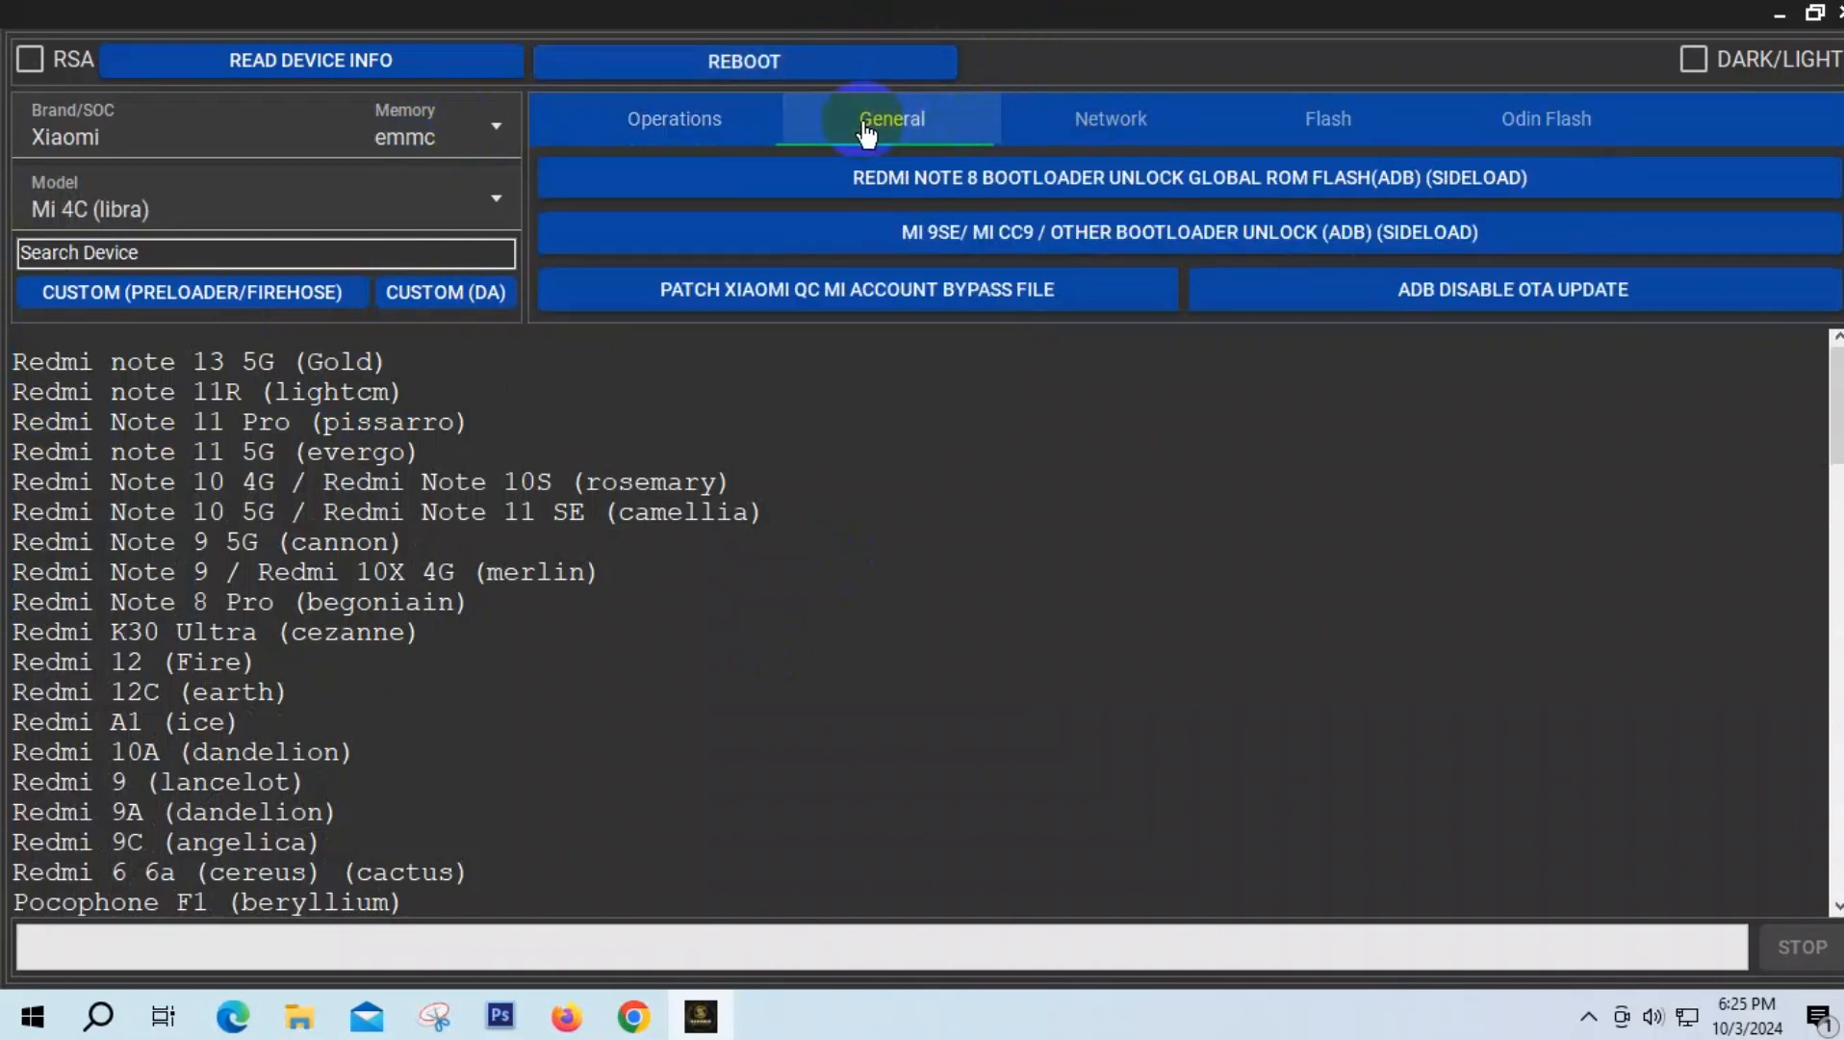
left_click(1326, 117)
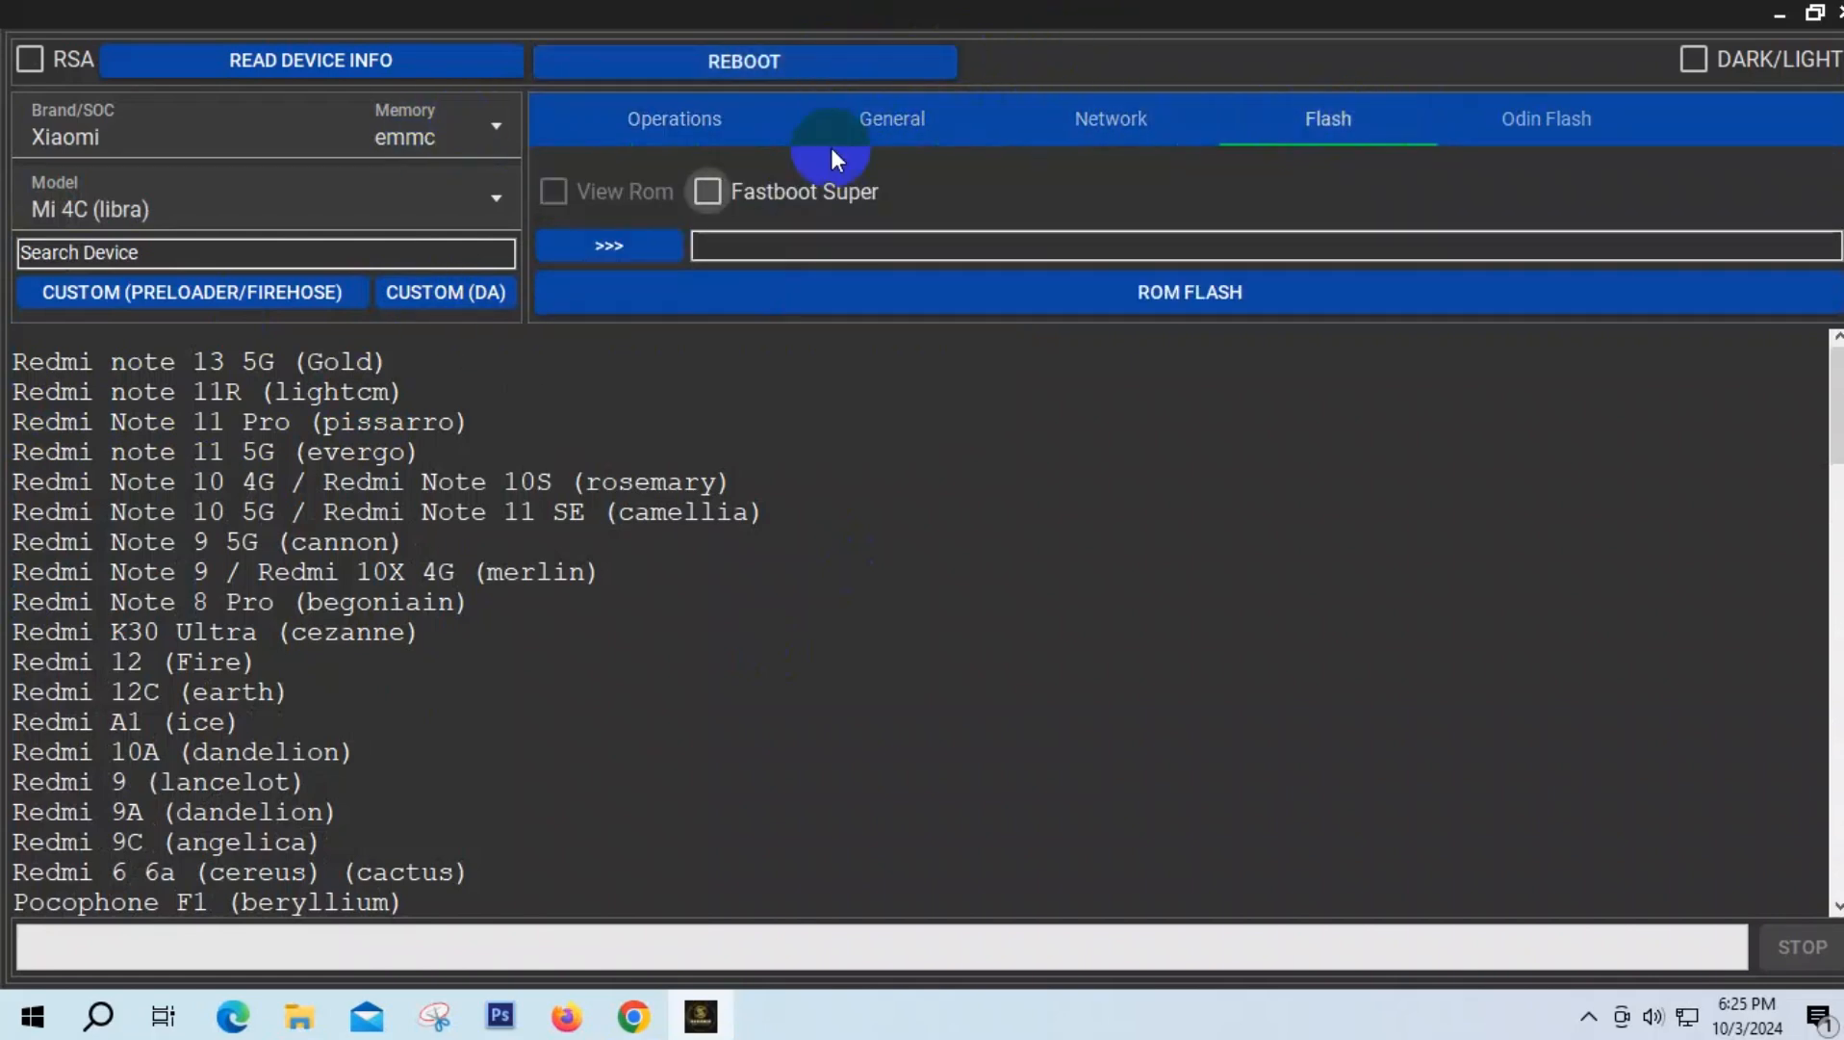
left_click(707, 191)
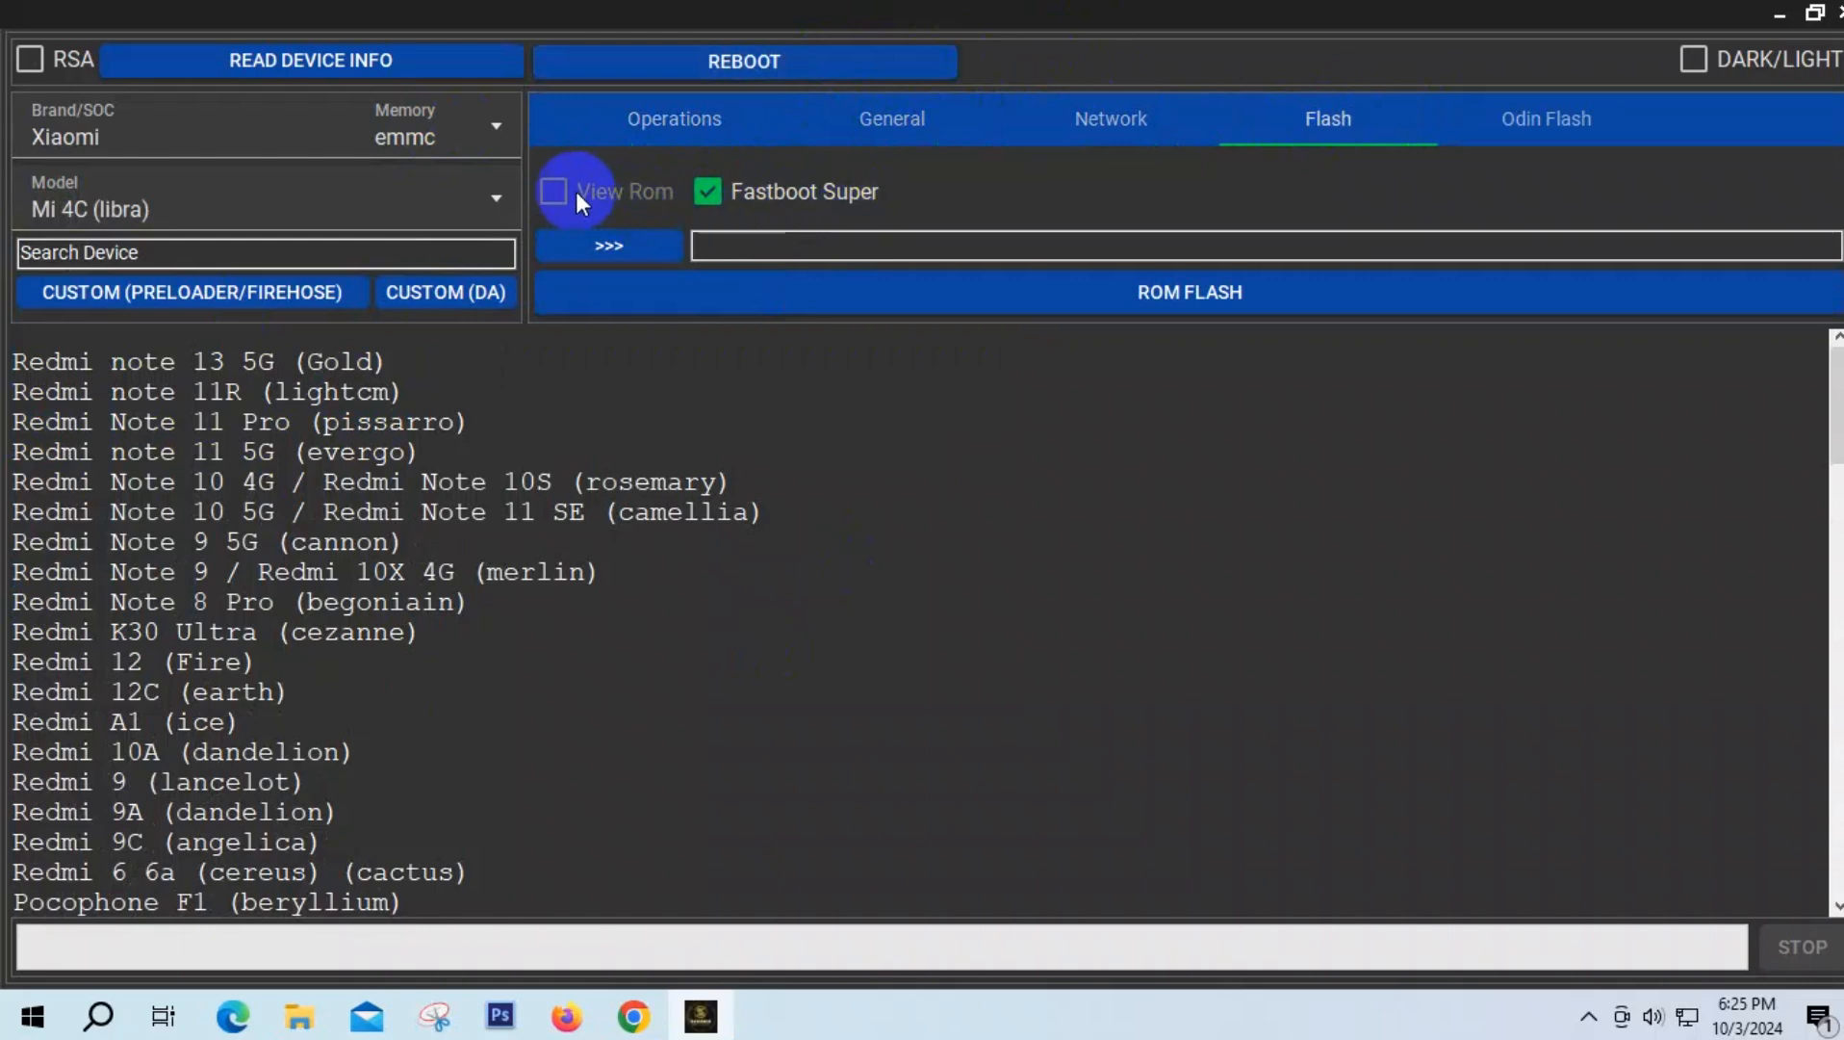
Show the Odin Flash section, cancelling the full firmware file choice
left_click(1546, 118)
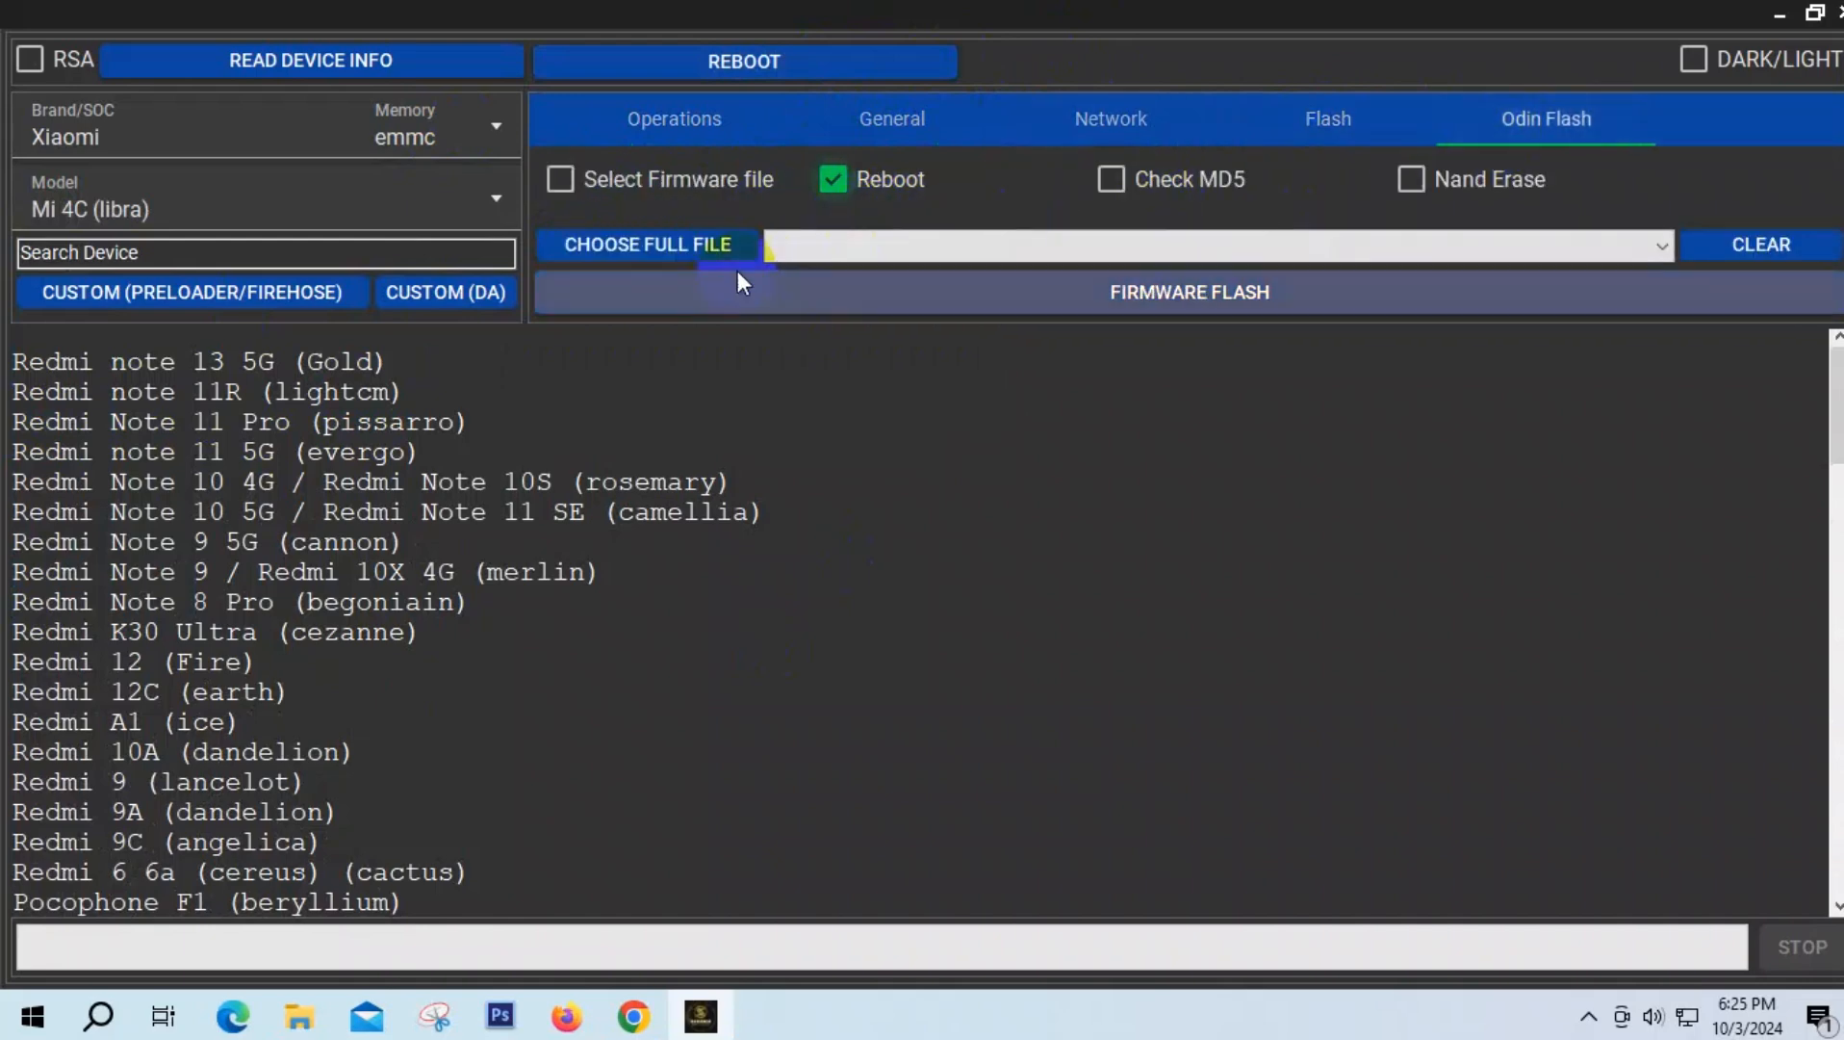
left_click(647, 244)
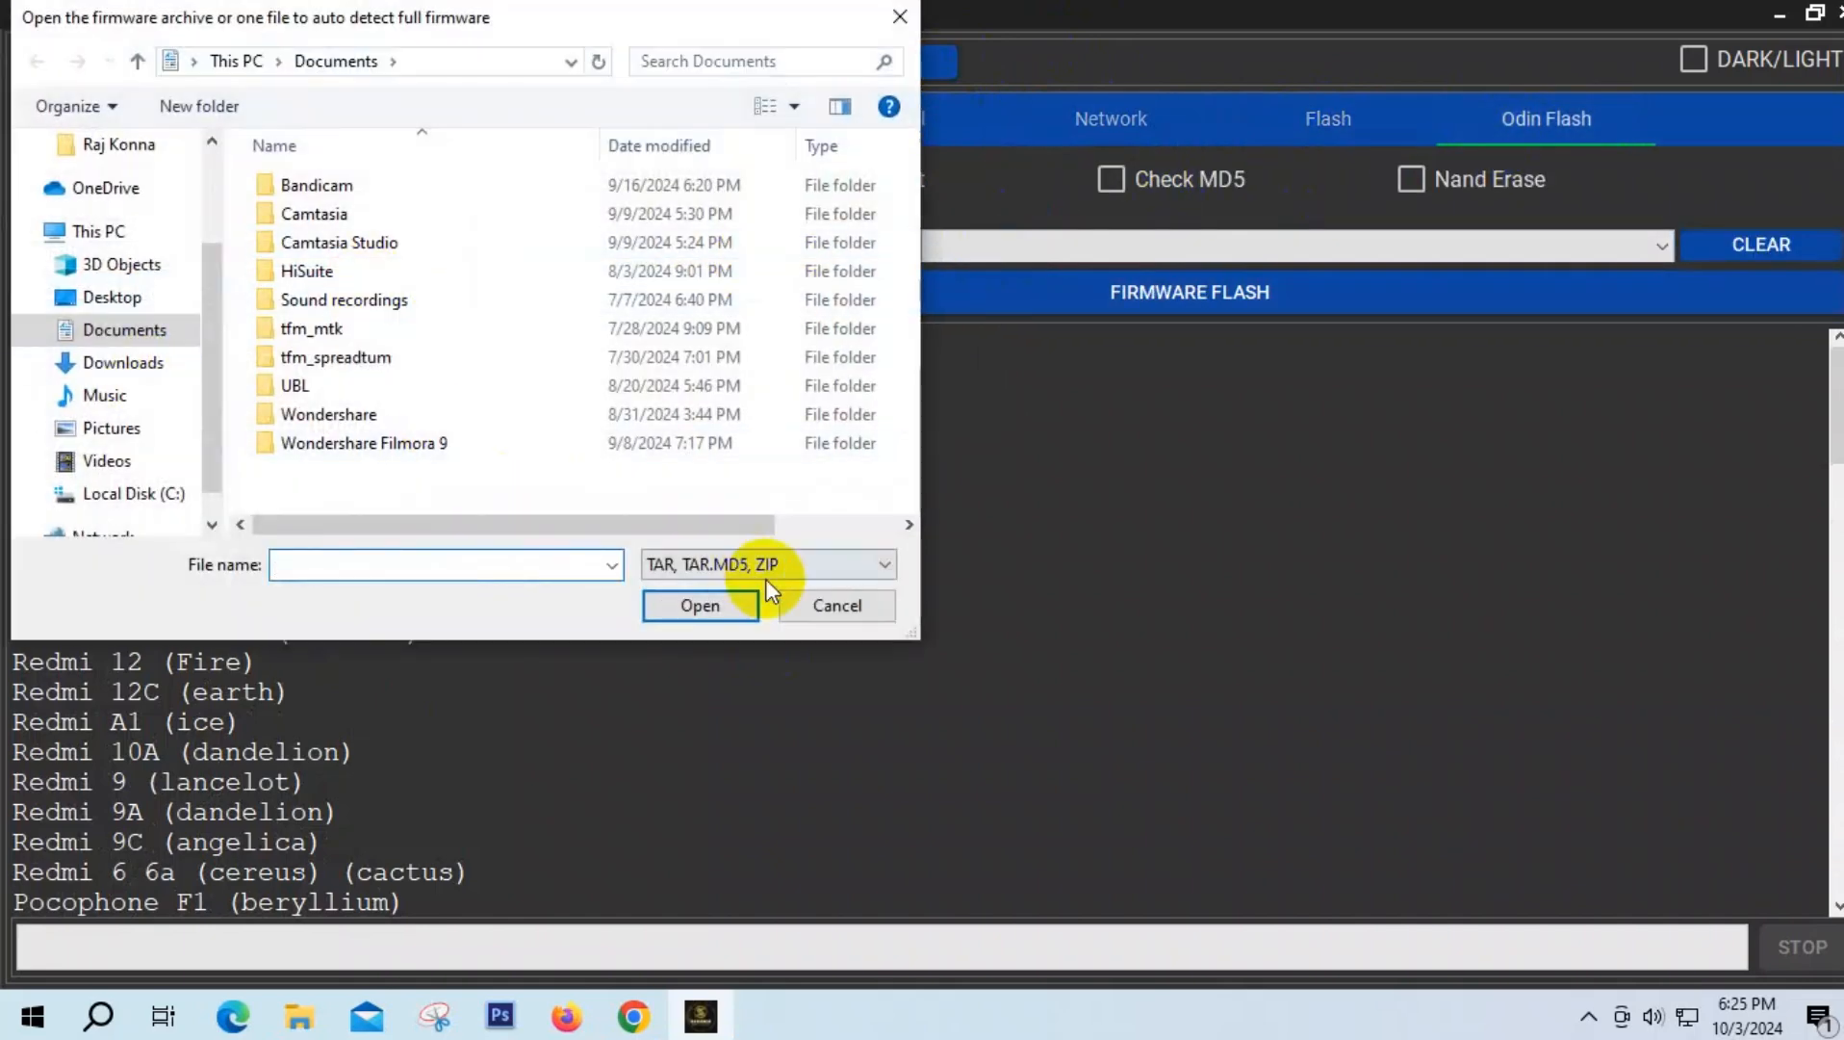
left_click(836, 605)
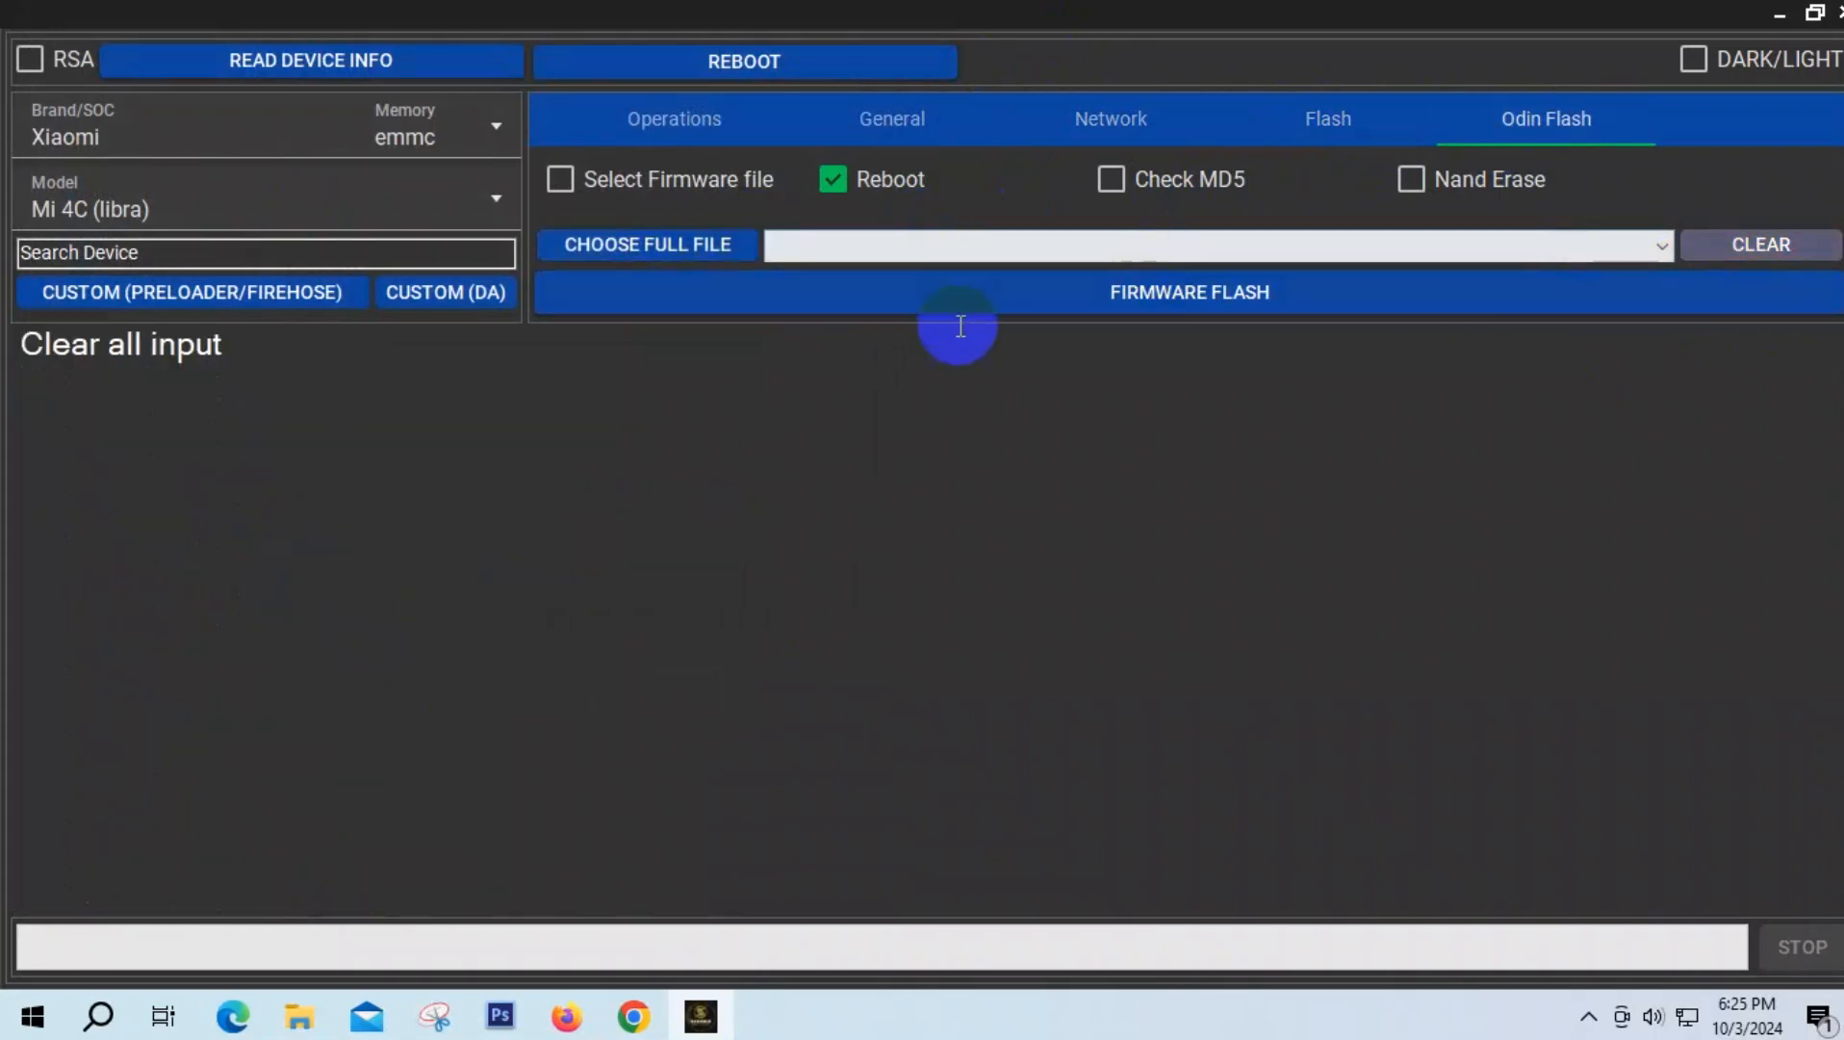